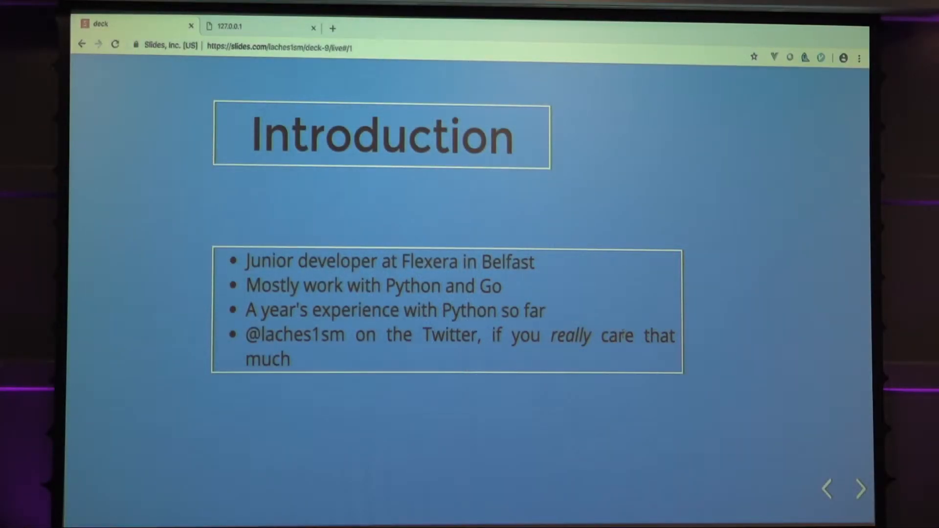
Advance two slides from the Introduction to the talk's three-part outline.
click(860, 489)
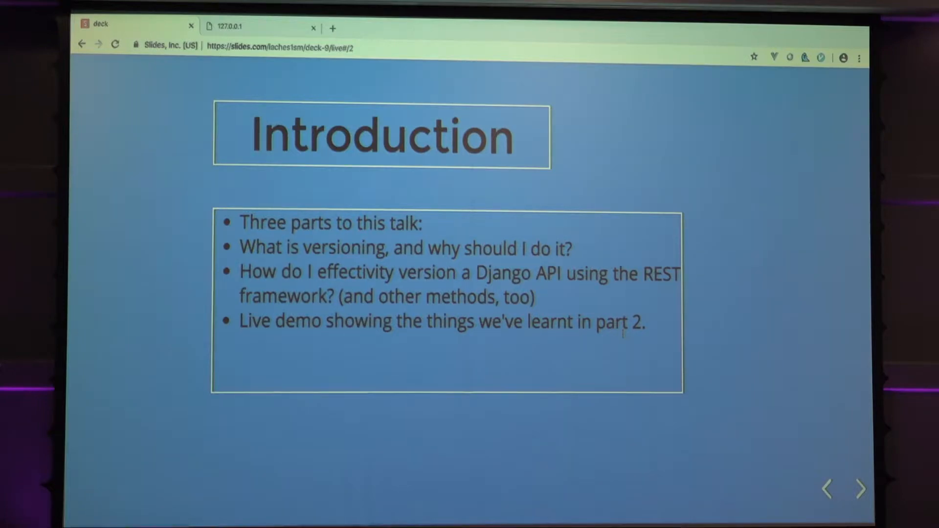
click(861, 489)
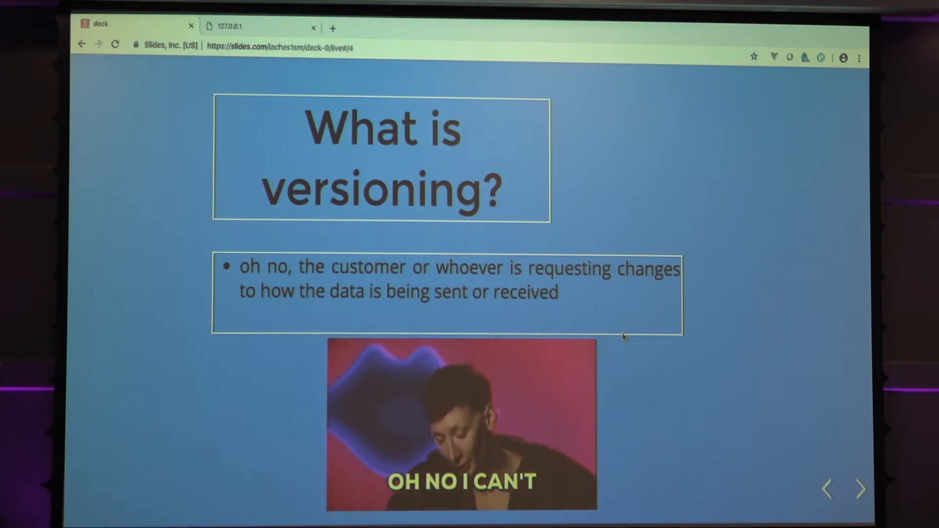
Advance through 'what could go wrong?' to the versioning-as-a-solution slide.
click(861, 489)
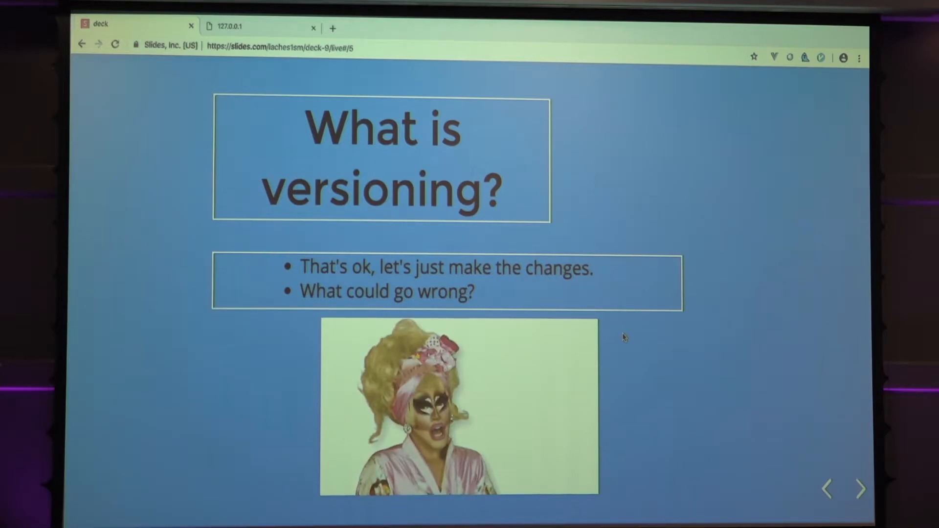
click(859, 488)
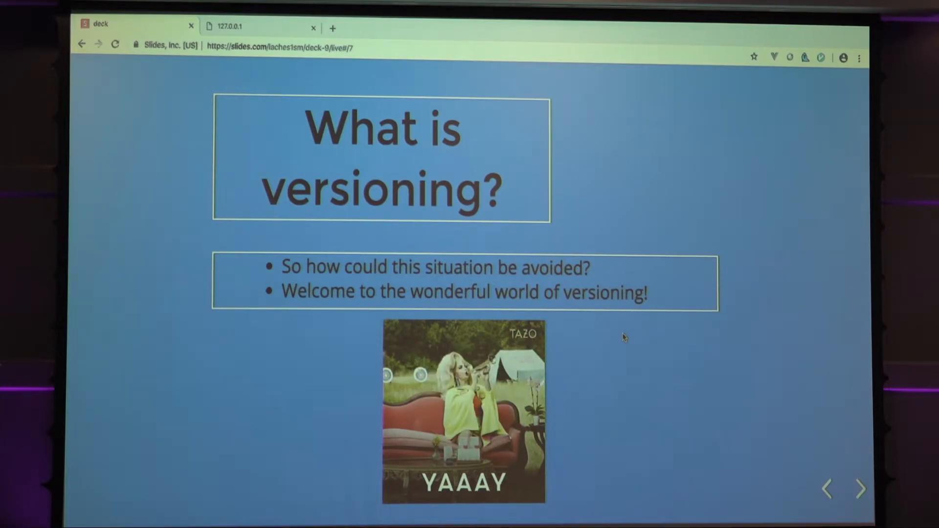
Advance to the 'Versioning with Django REST Framework' section slide.
click(860, 488)
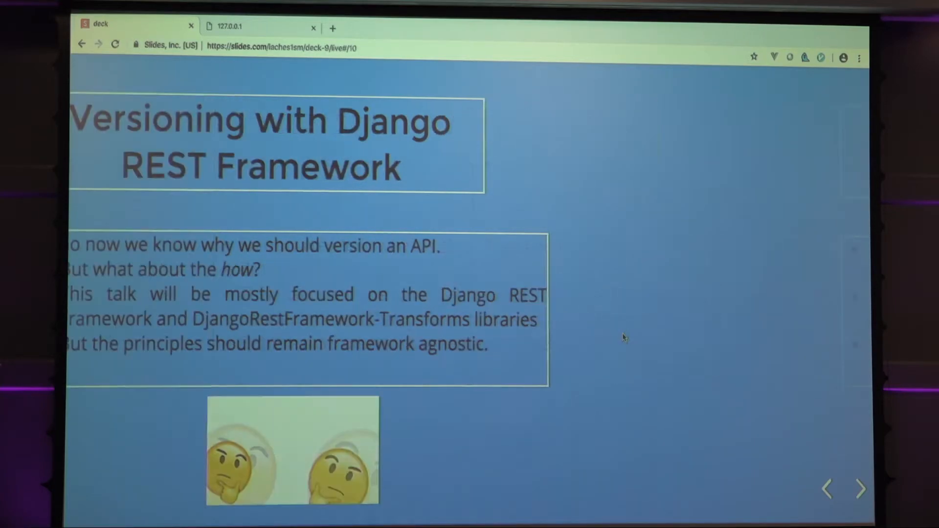
click(860, 488)
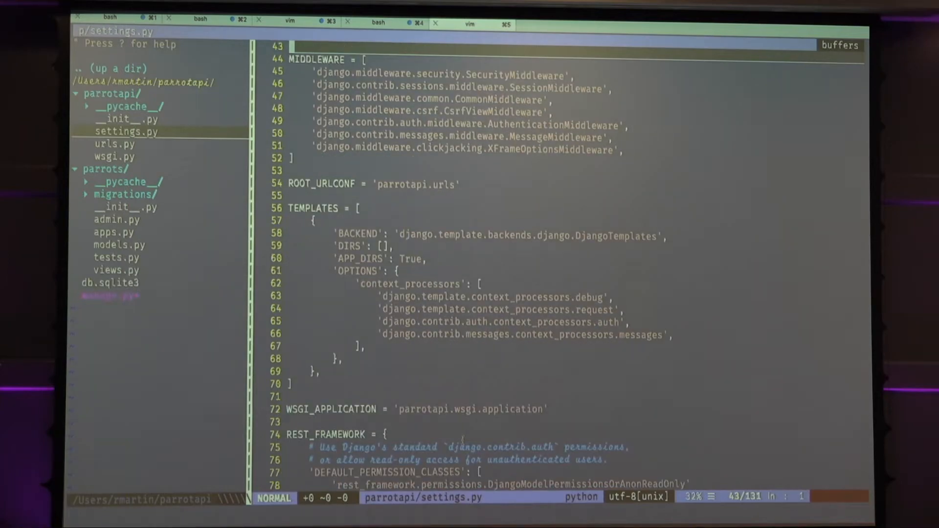
Scroll down through settings.py past middleware and templates to REST_FRAMEWORK.
scroll(down, 3)
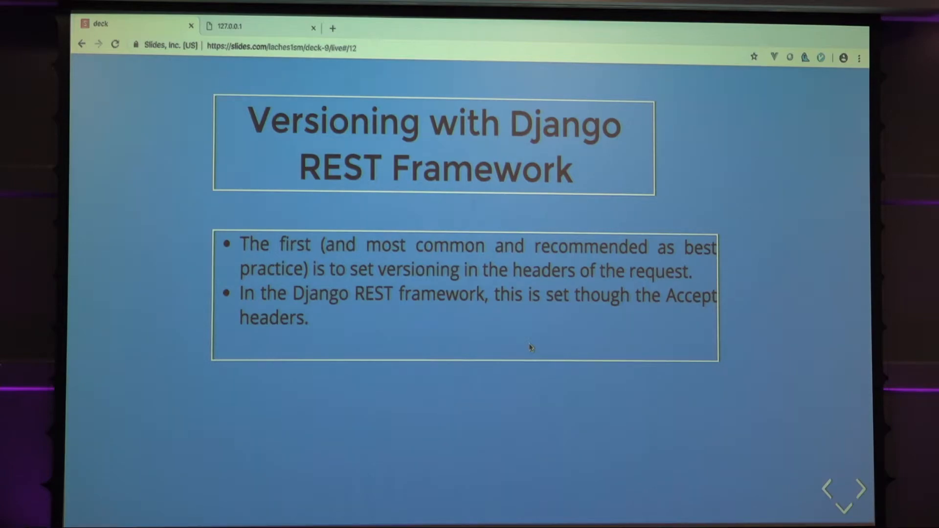
mouse_move(550, 381)
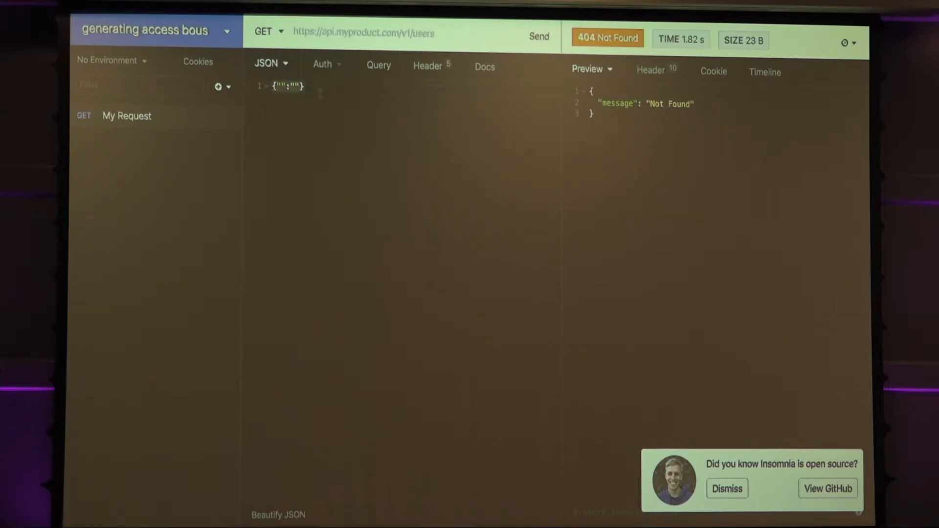
click(152, 30)
text(http)
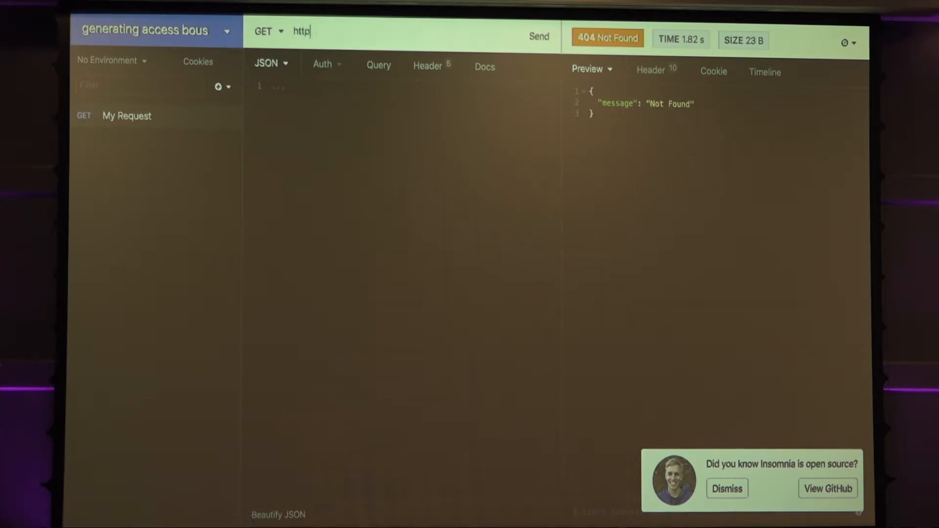
text(://mycoo)
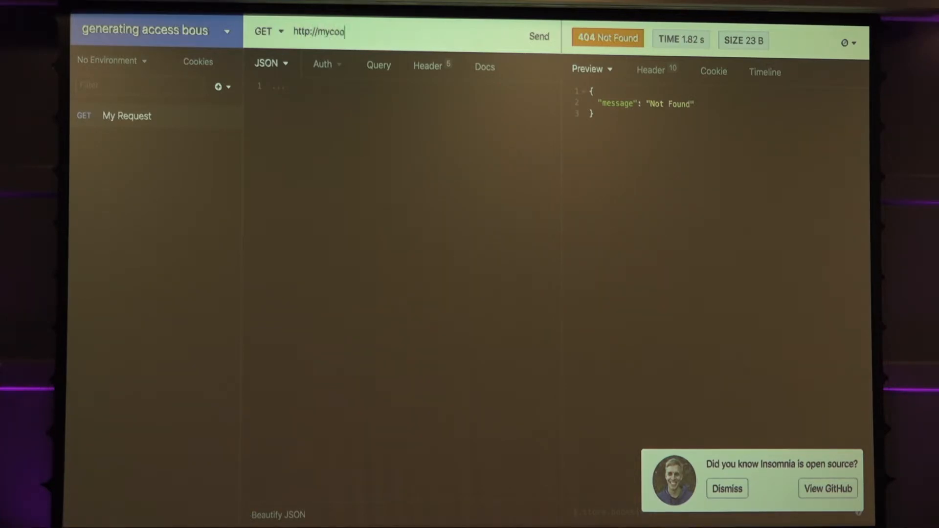
text(lapi.c)
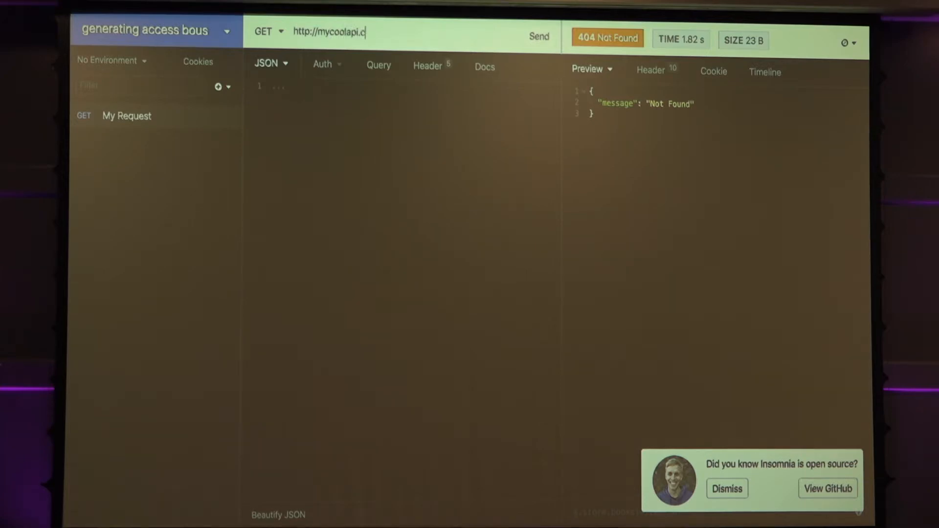
text(om/)
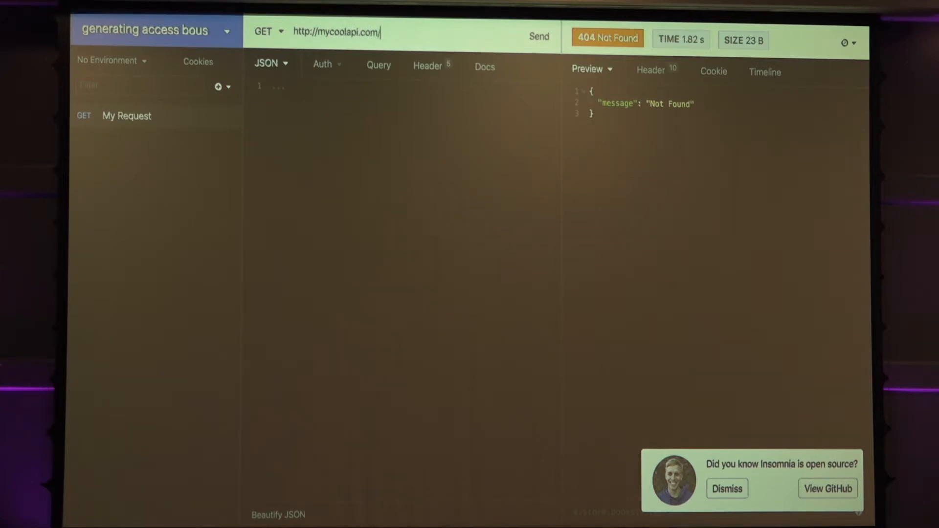
text(cool)
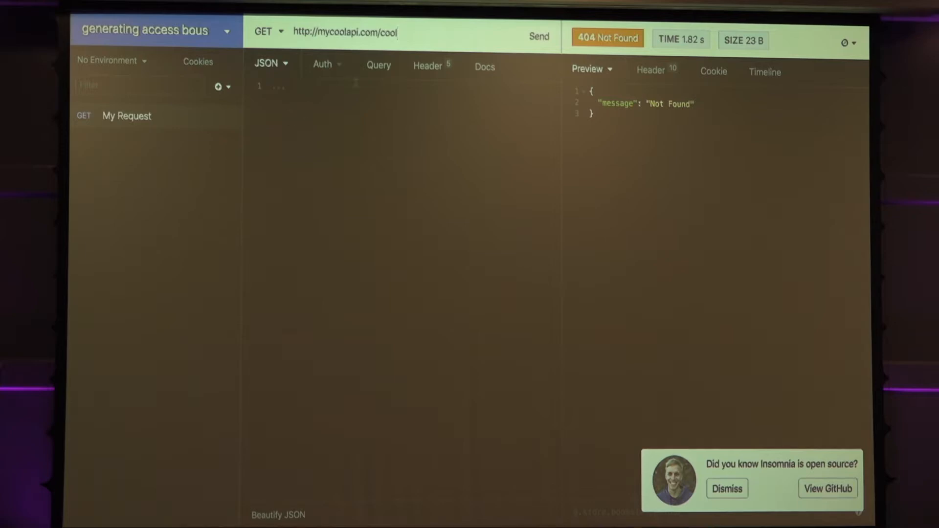
Replace the X-Customer-ID header with an Accept header starting 'applicat'.
click(428, 66)
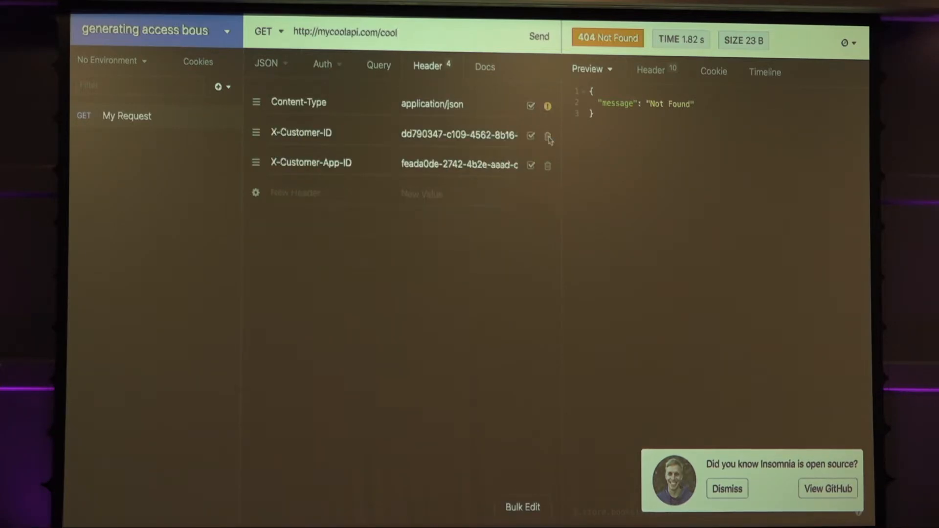
click(547, 134)
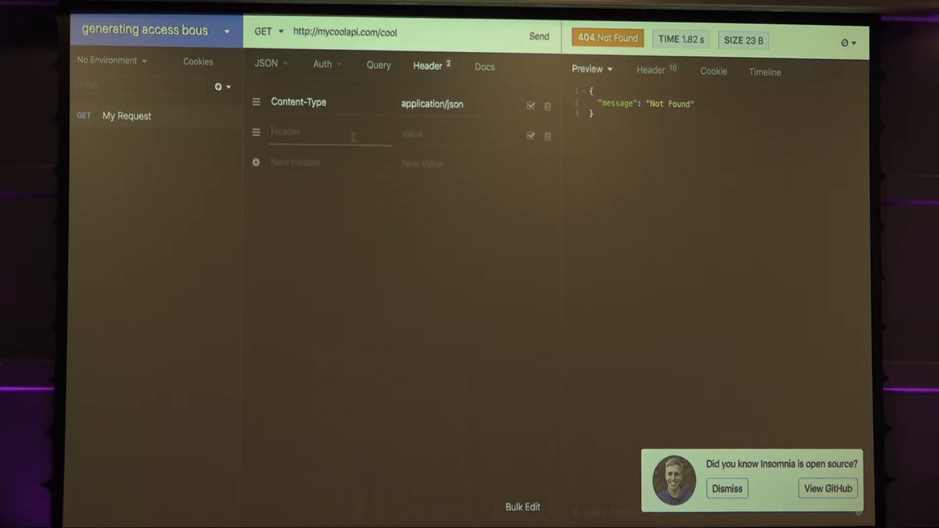
text(Ap)
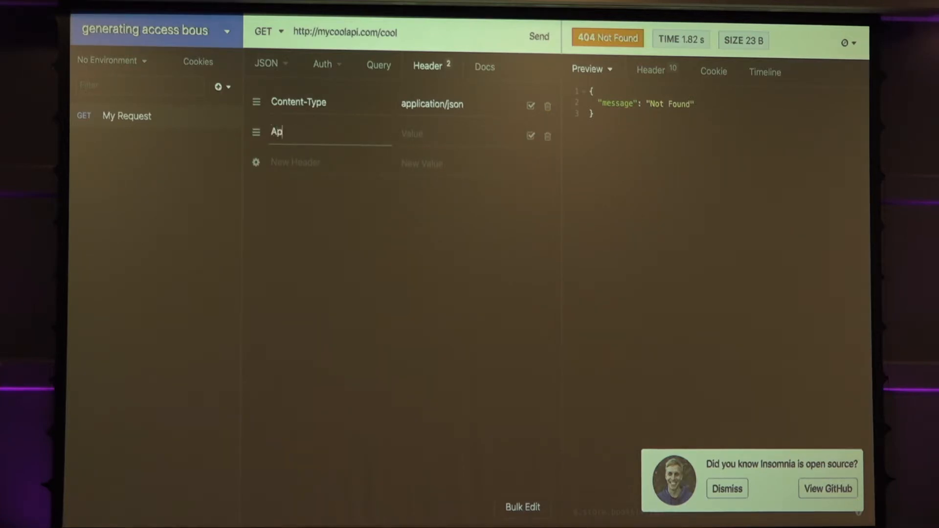
text(ccept)
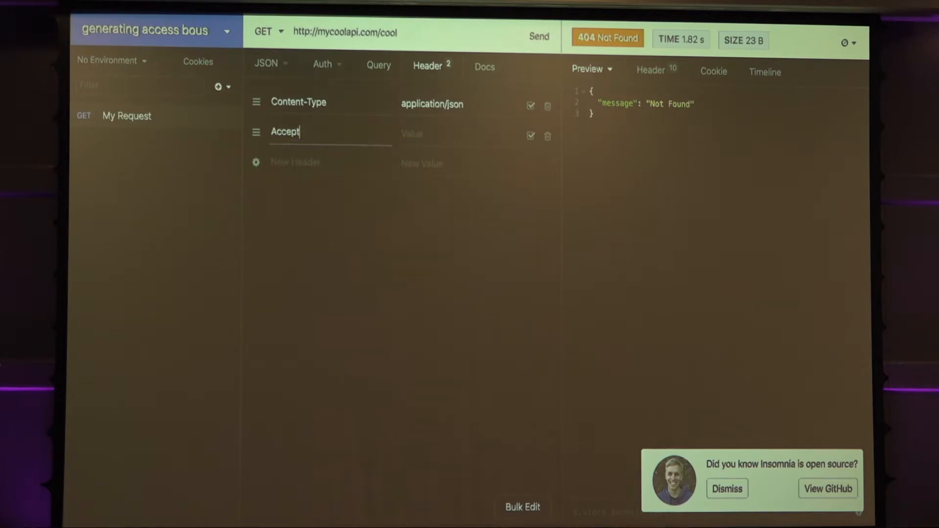
text(applicat)
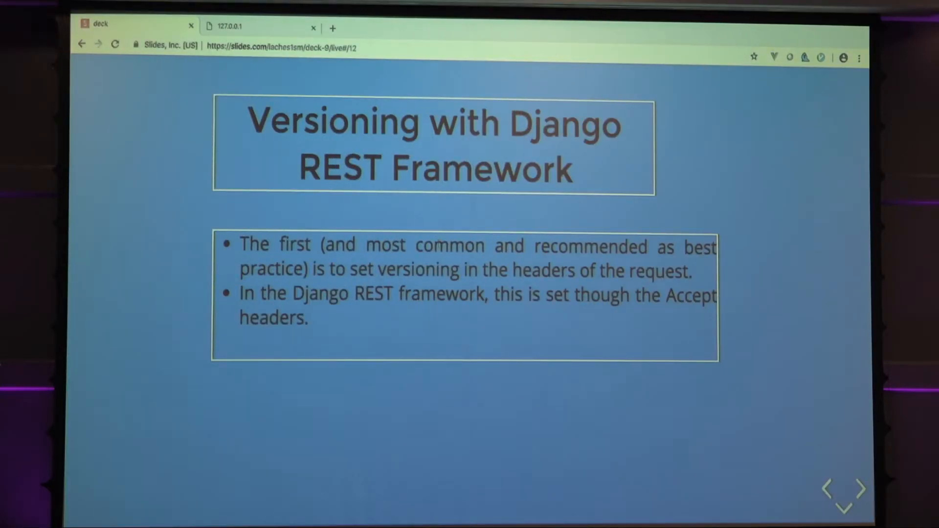
Advance to the slide on versioning through Accept headers.
click(861, 489)
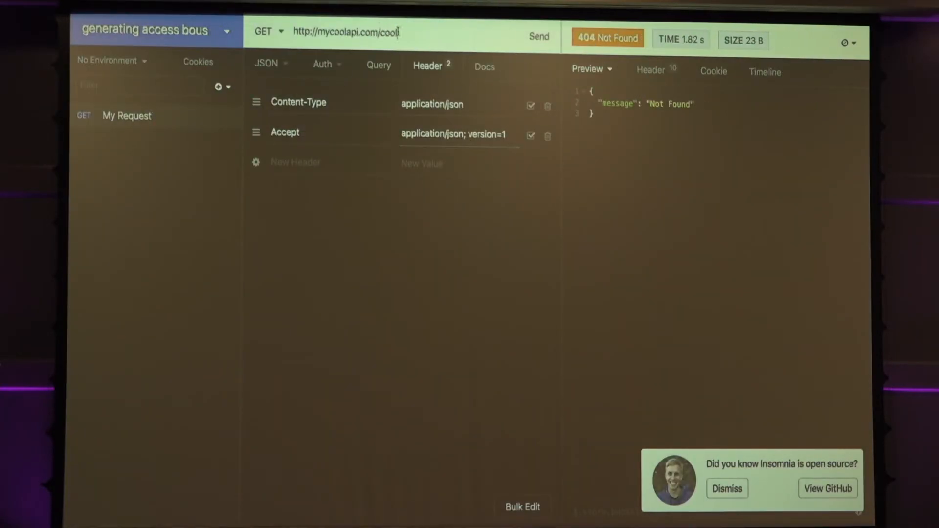
text(v1.)
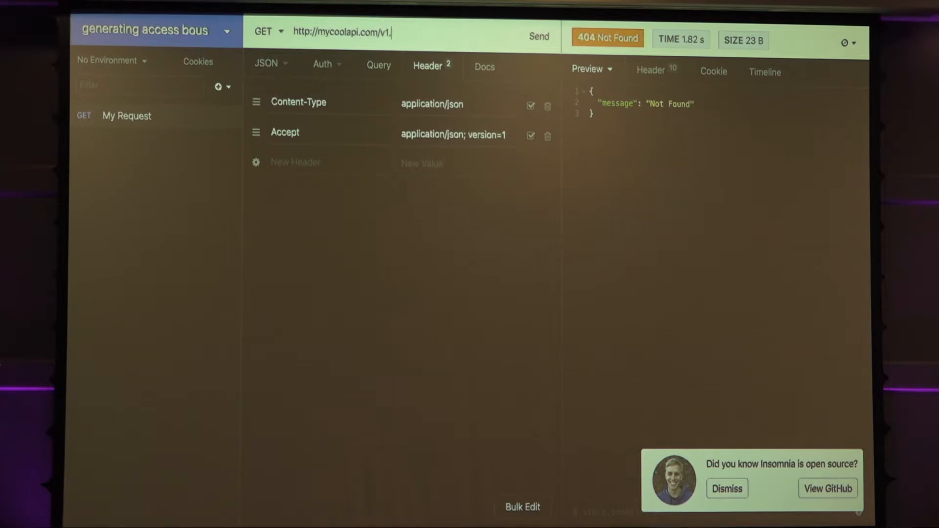
text(/cool)
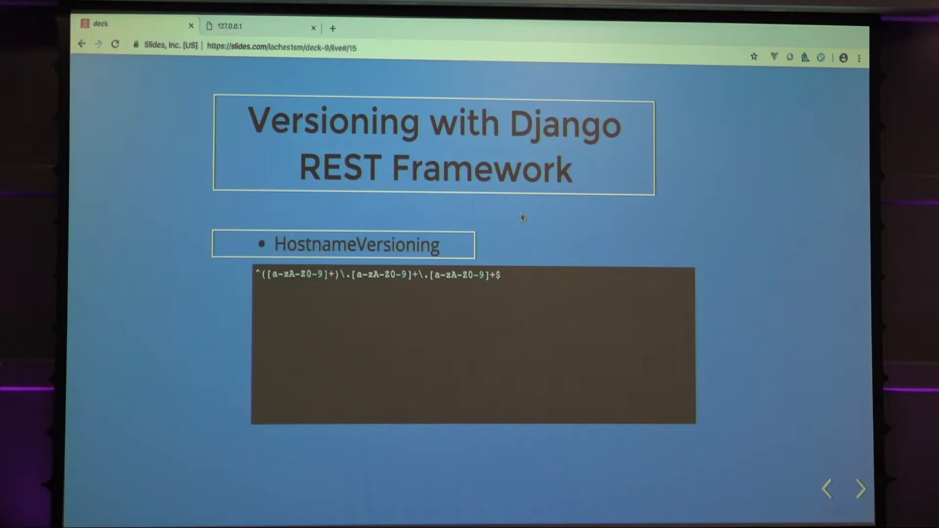
click(860, 488)
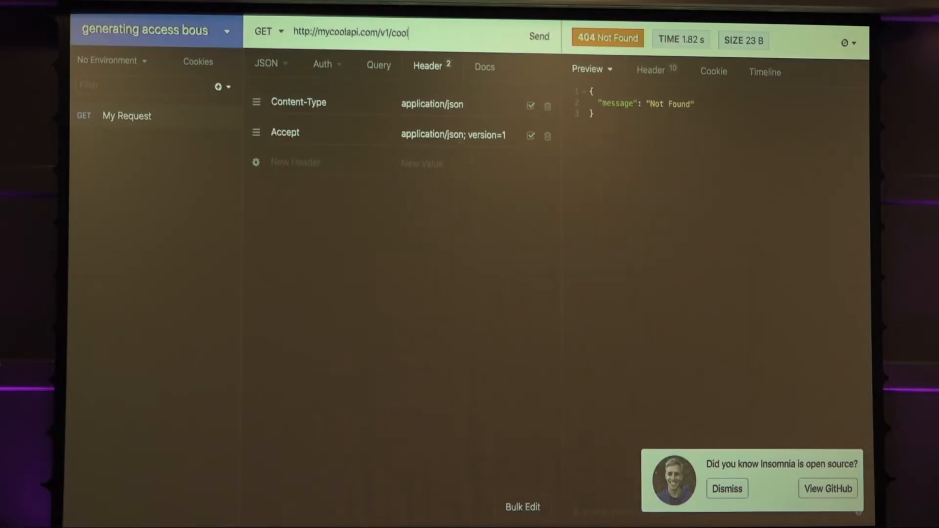
Change the URL ending to /query= for query-parameter versioning.
key(Backspace)
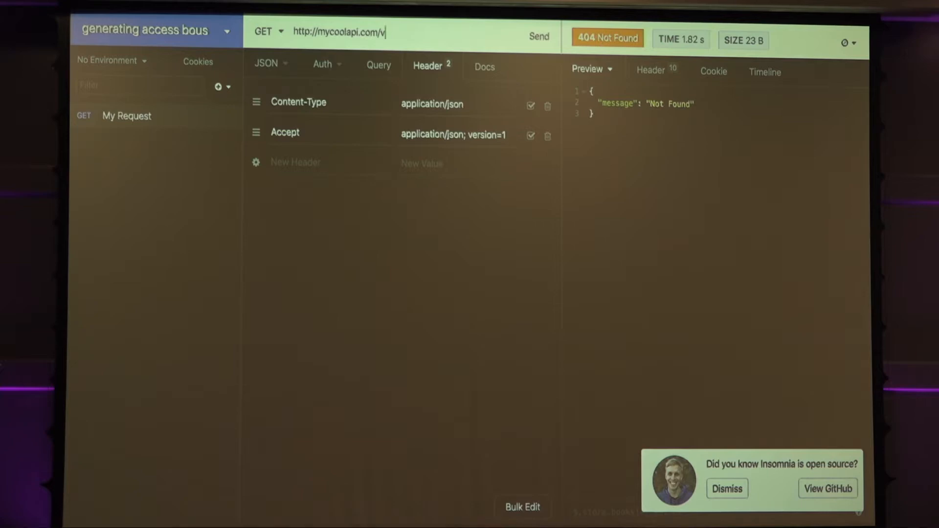
text(uery)
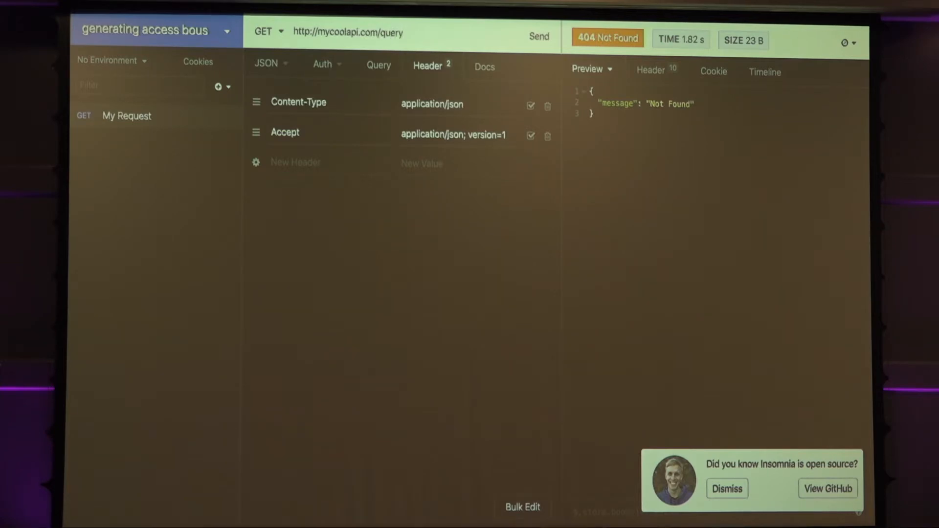
text(=)
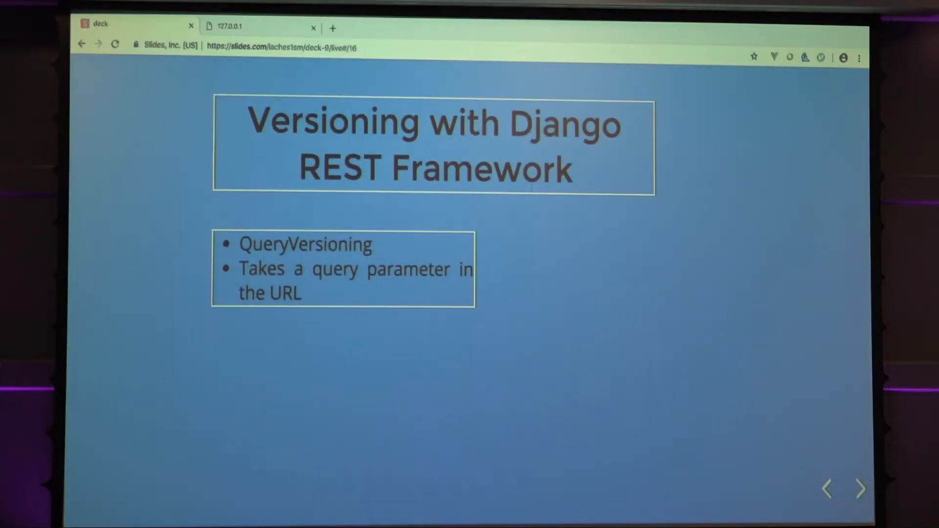
Advance past the reverse() slide to 'But wait! There's more...'.
click(860, 488)
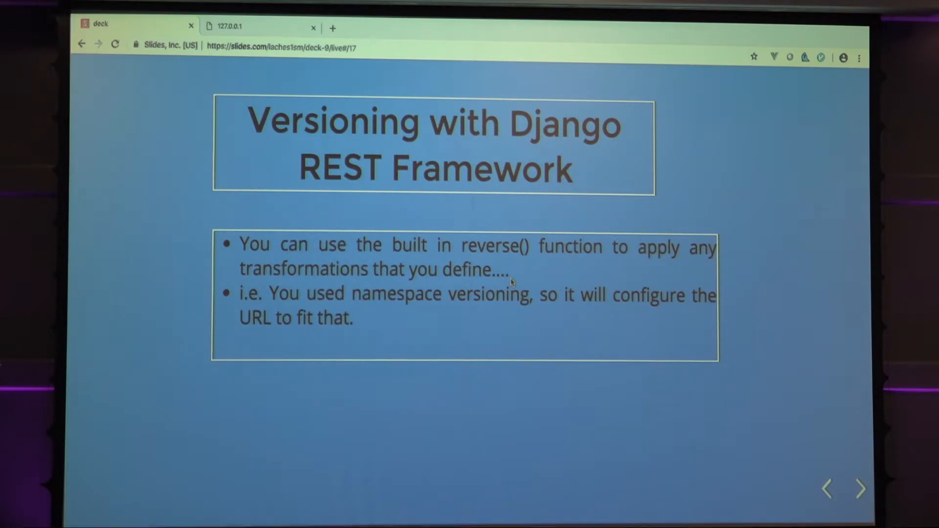
click(860, 489)
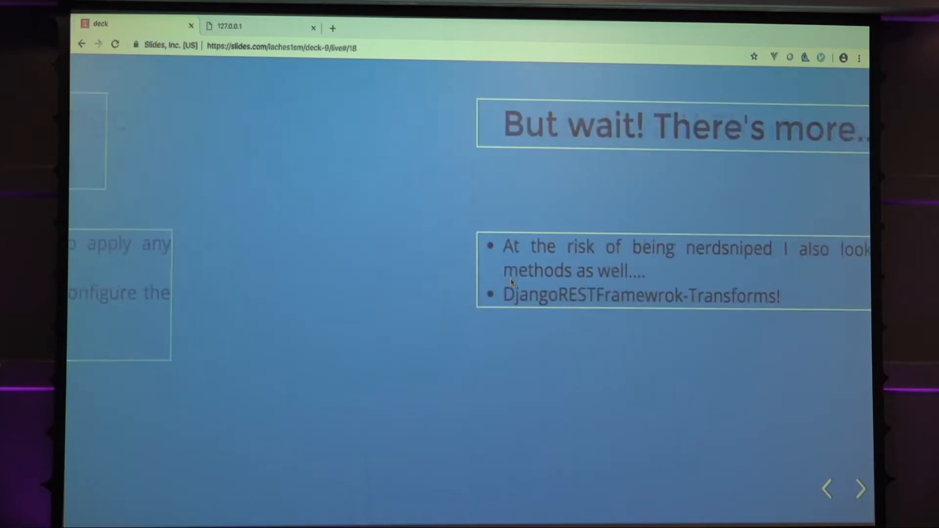
click(827, 488)
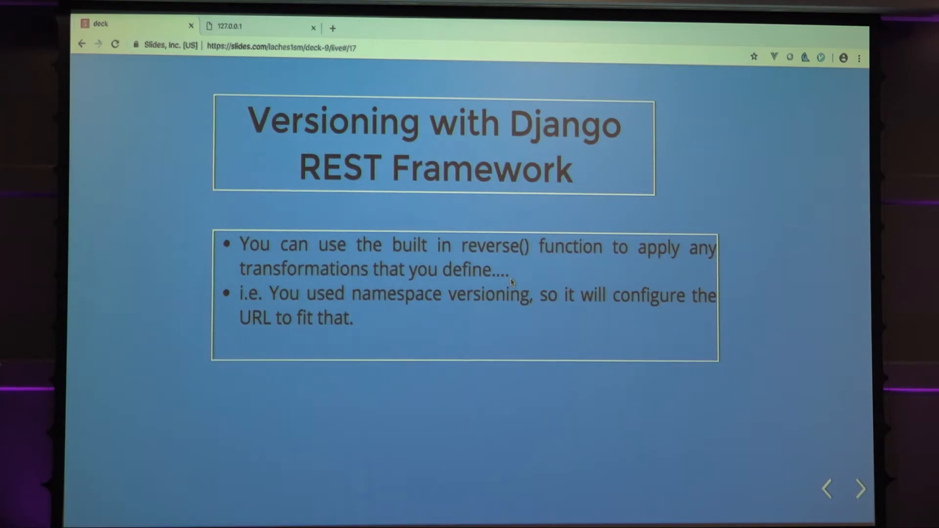
click(860, 489)
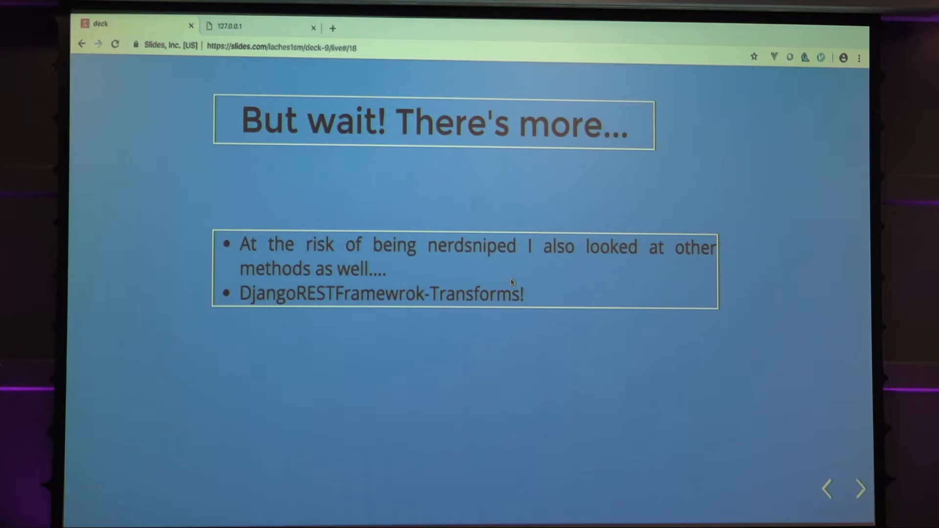
mouse_move(538, 276)
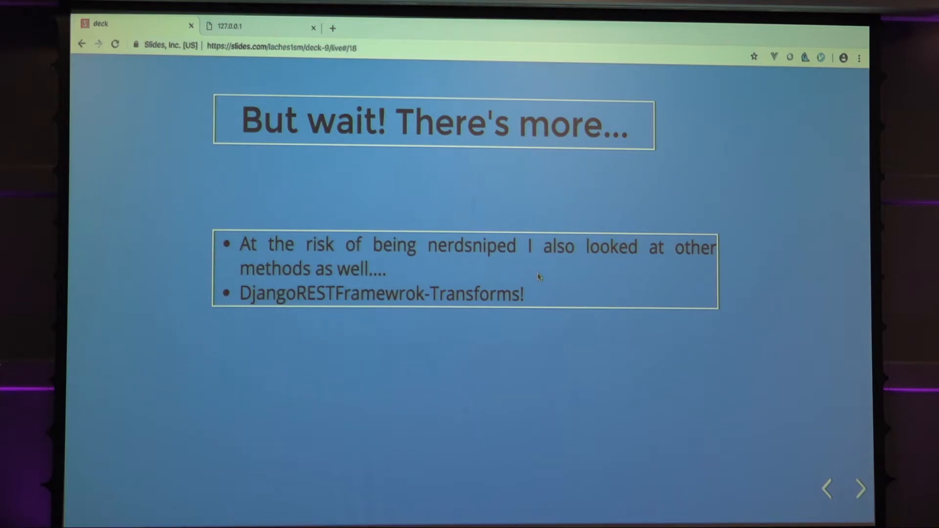
Advance through the version-transforms quote and Transforms explanation slides.
click(860, 488)
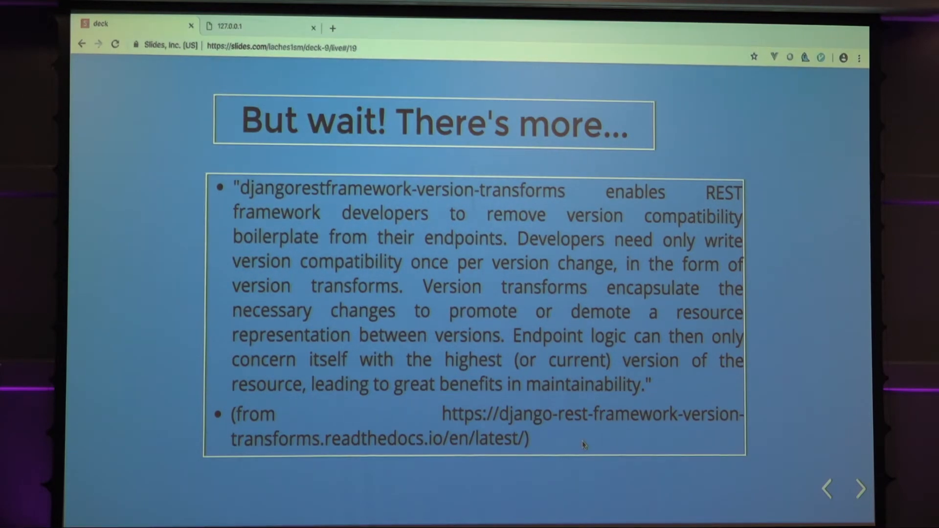
click(861, 489)
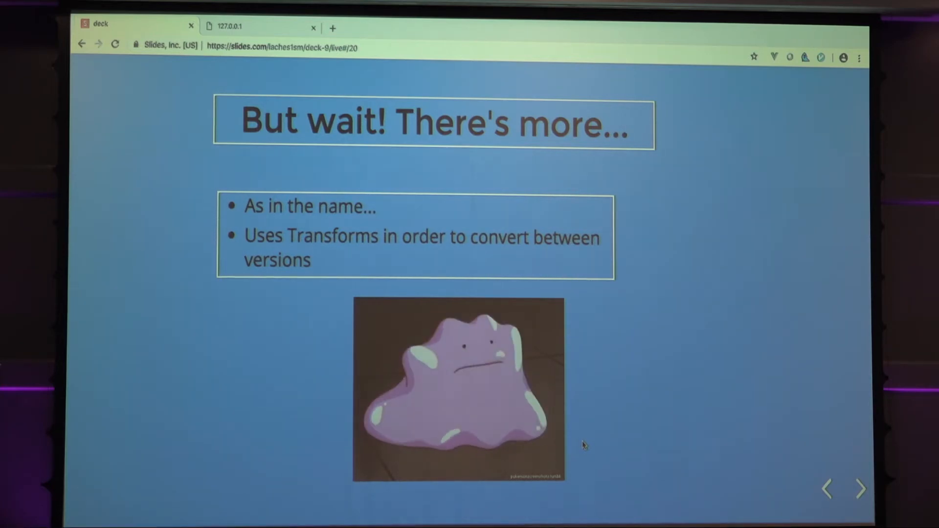
click(860, 489)
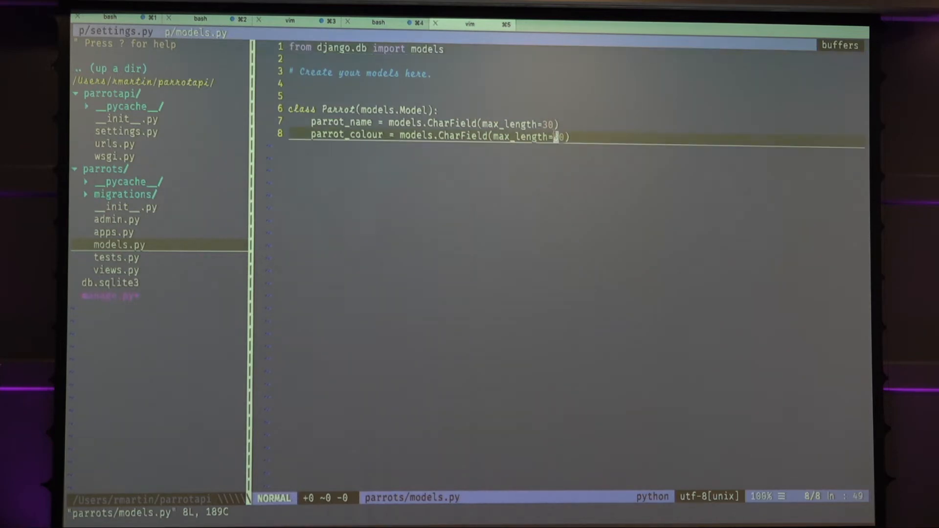
Set parrot_colour's max_length to 30 in models.py, then view urls.py's serializers and router.
text(3)
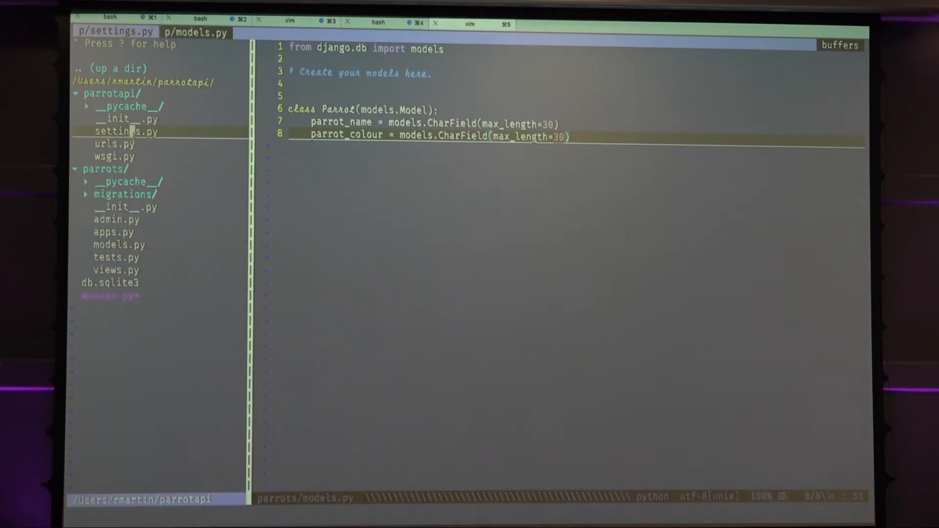
click(114, 144)
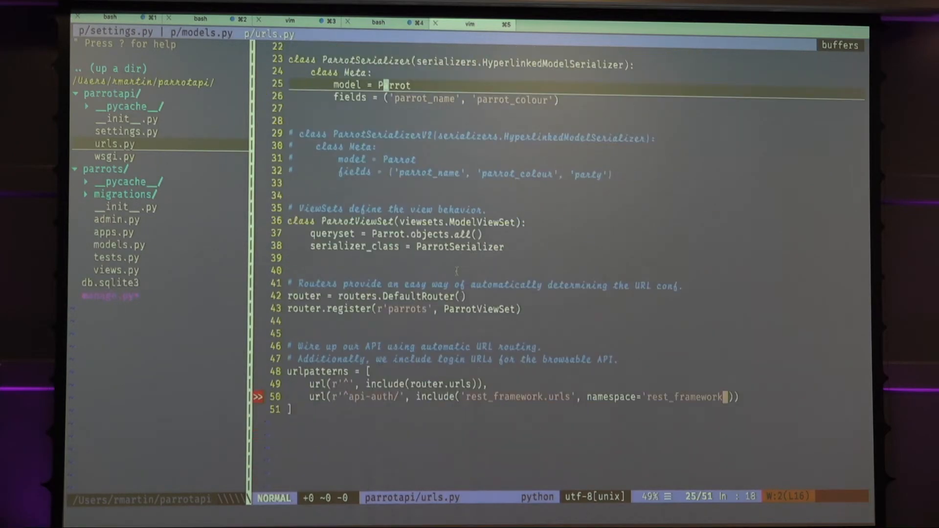
scroll(down, 3)
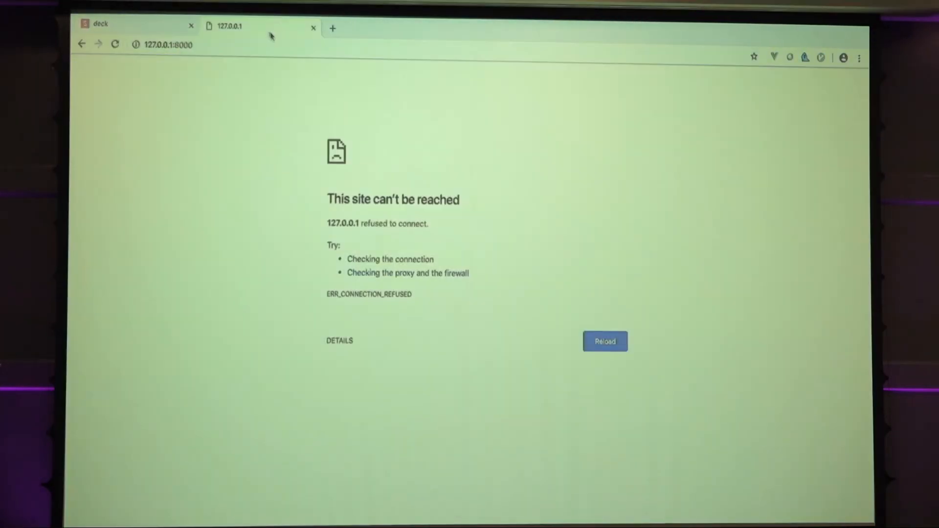
Reload /parrots/ and POST a new parrot named party with colour pycon via the HTML form.
click(604, 341)
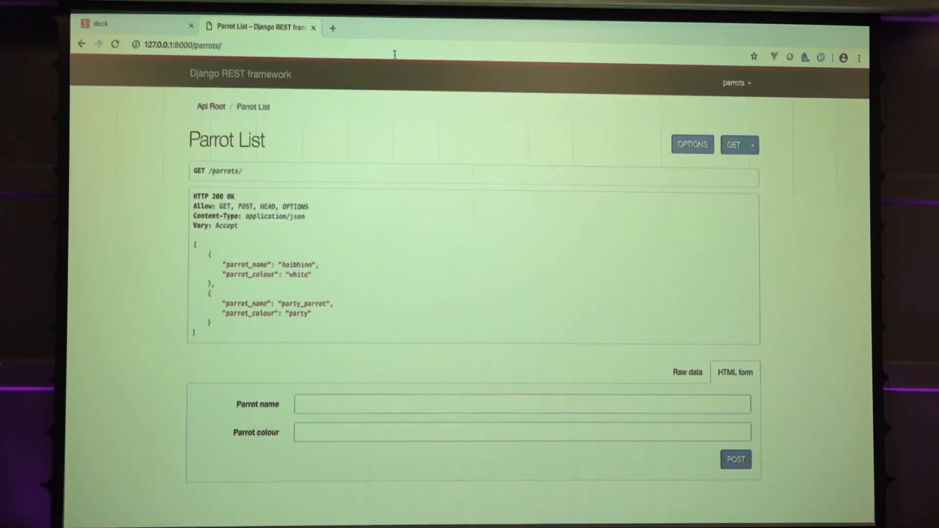
mouse_move(567, 252)
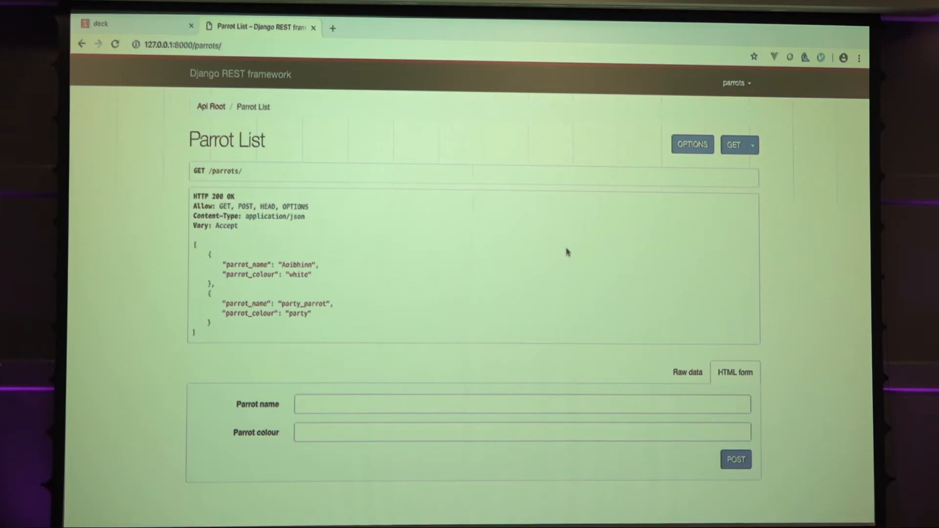
click(521, 404)
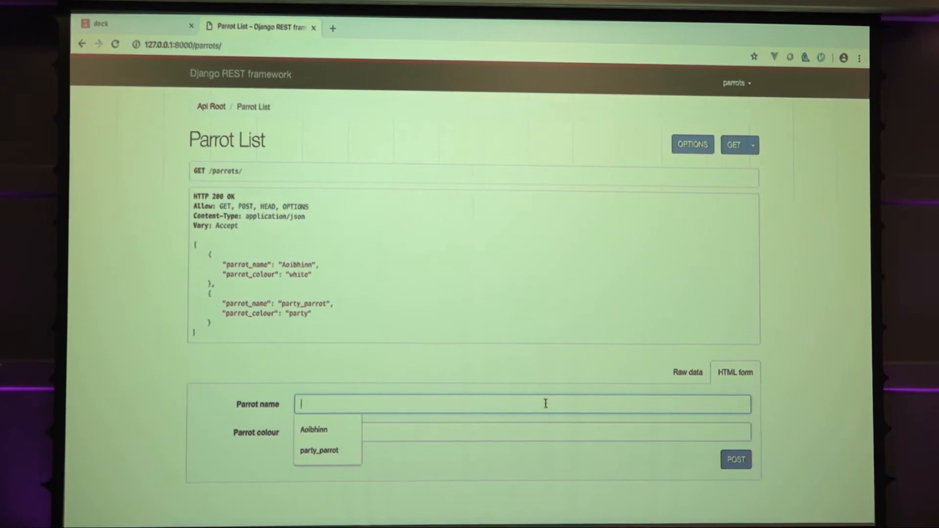
text(parry)
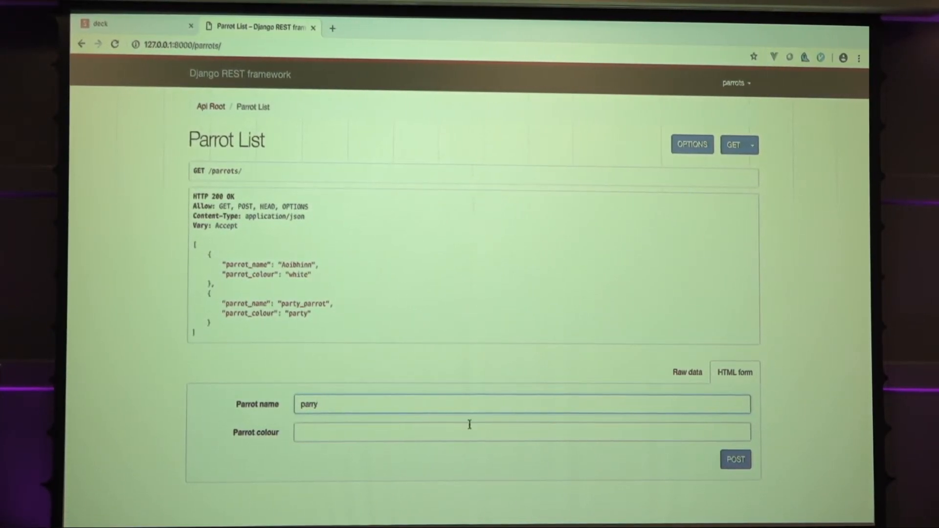
text(p)
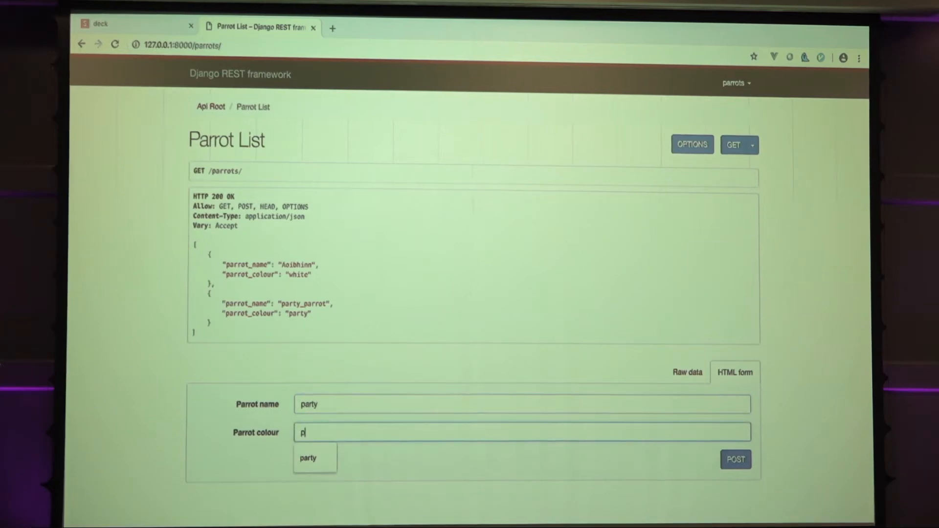
text(yco)
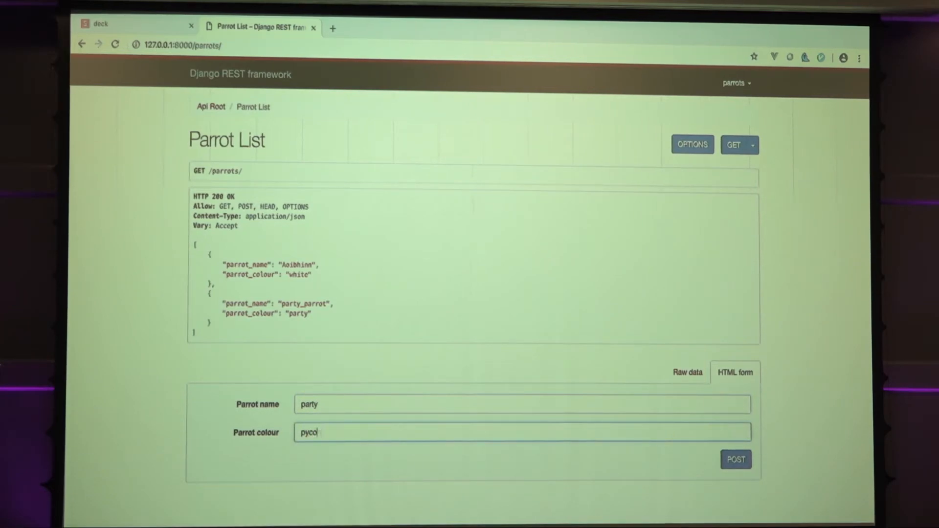
click(735, 460)
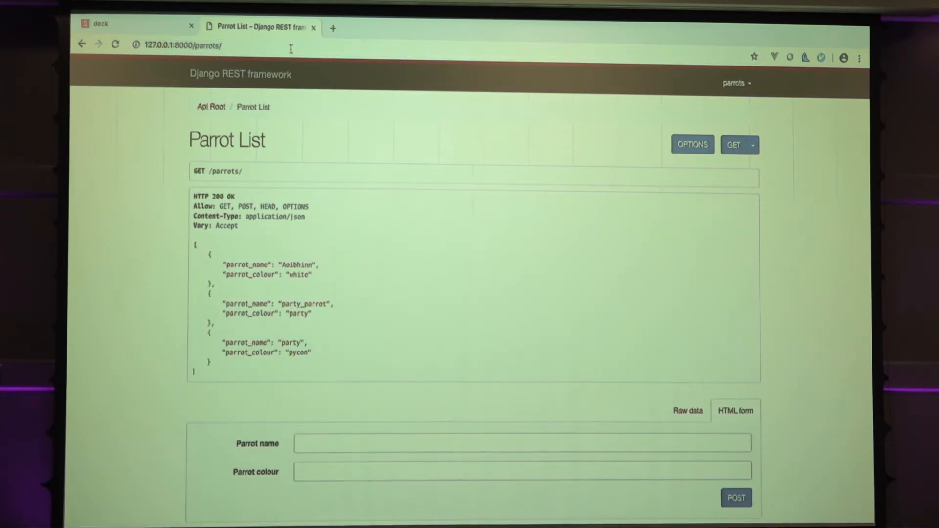
mouse_move(268, 403)
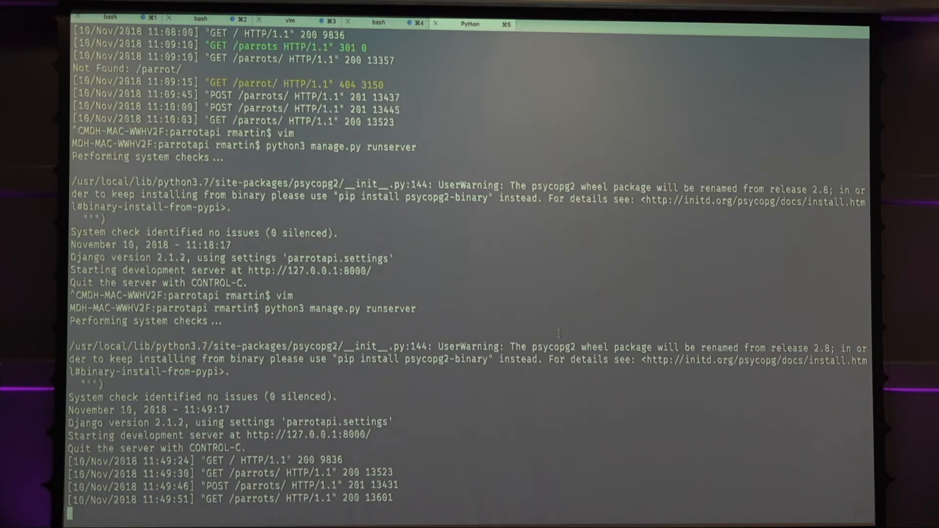
Stop the dev server and add party = models.CharField(max_length=30) to the Parrot model, then save.
key(ctrl+c)
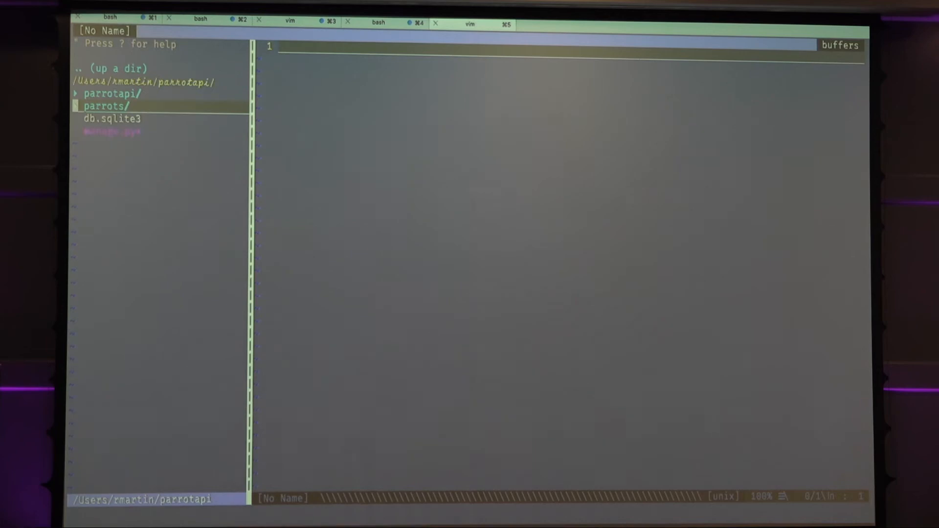
click(109, 106)
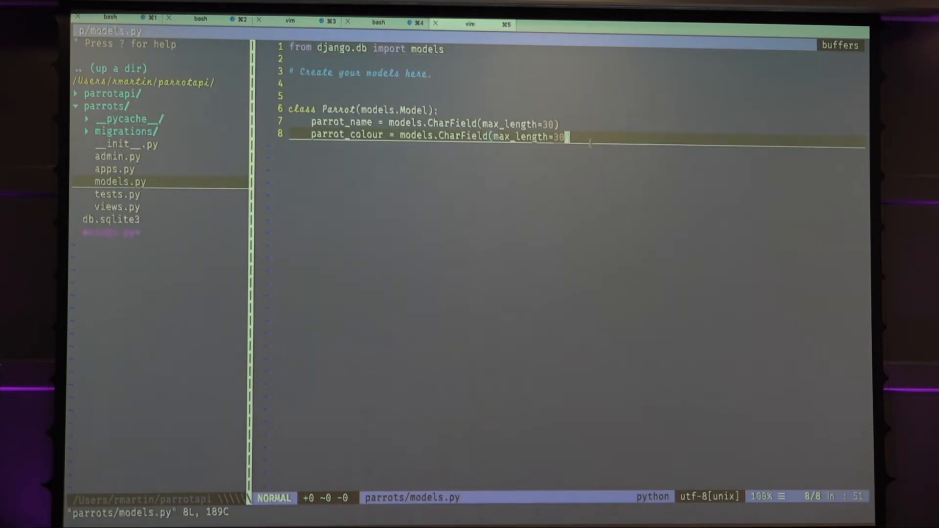
text(par)
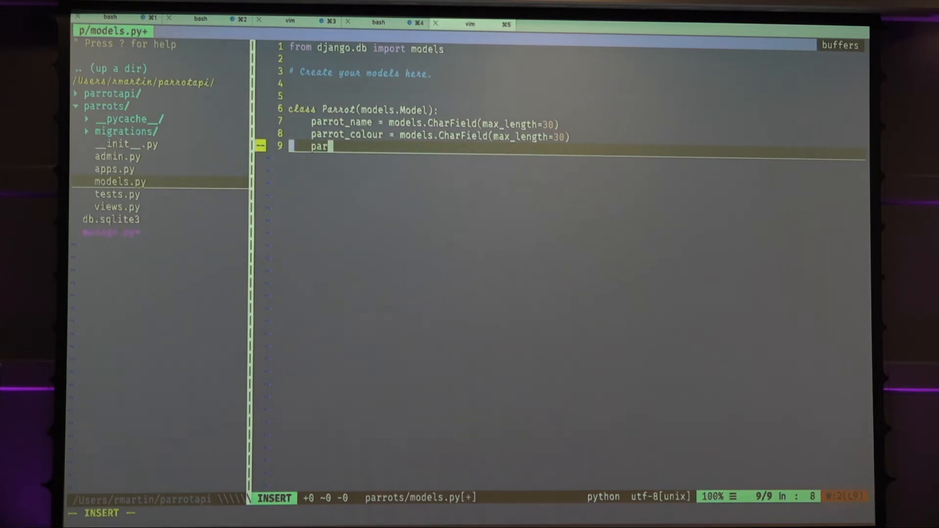
text(ty = model.)
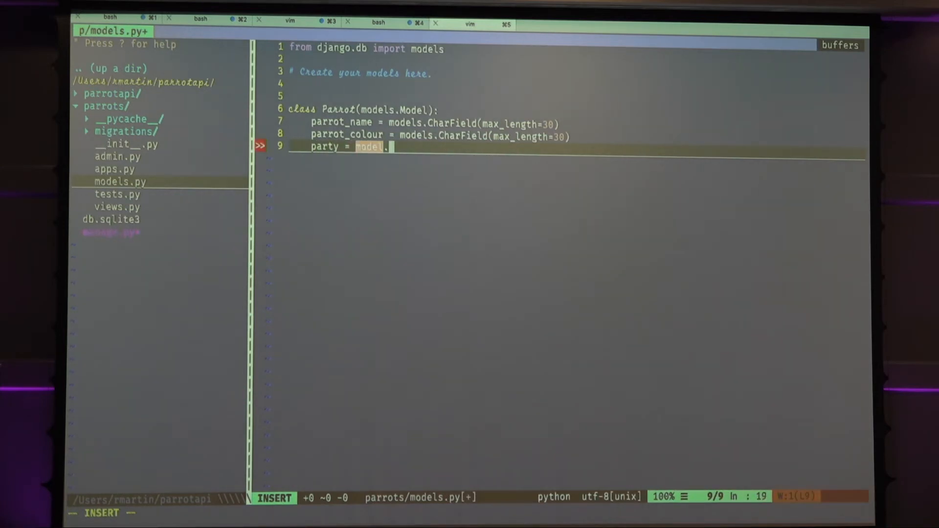
text(CharField(m)
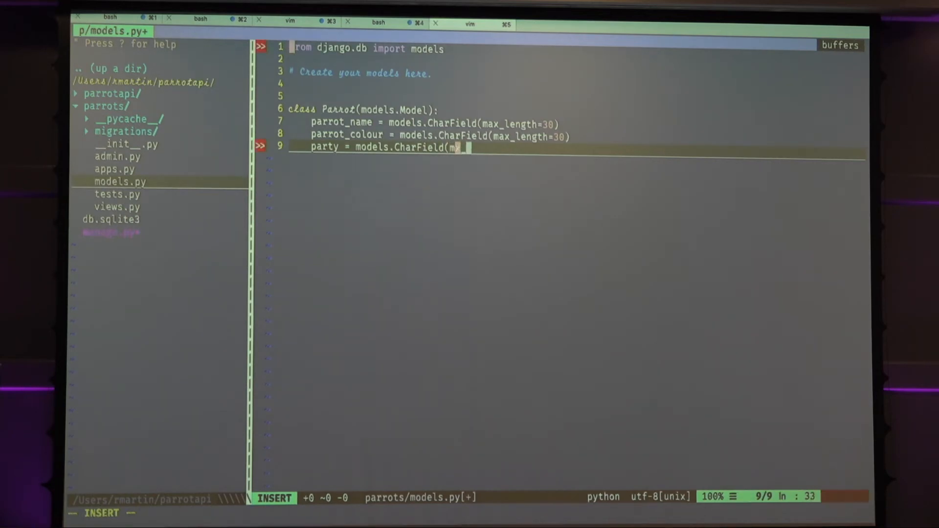
text(ax_len)
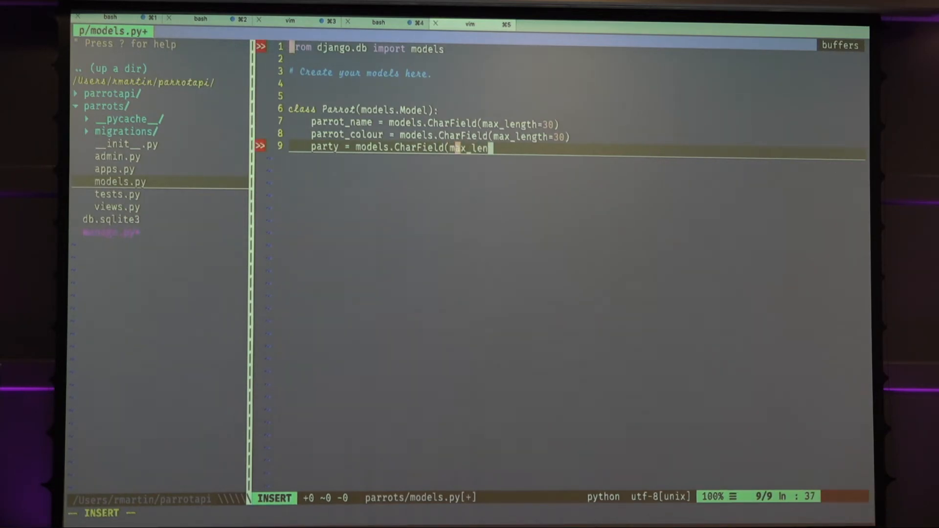
text(gth)
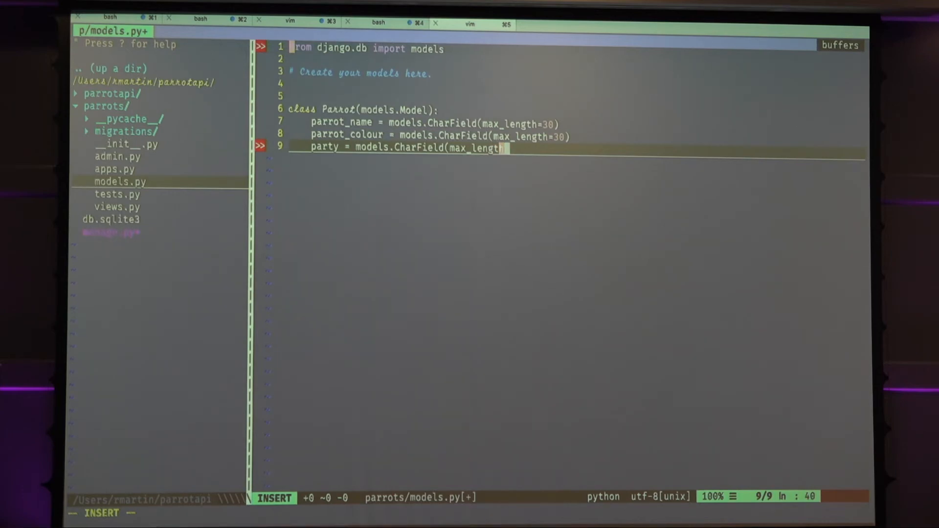
text(=3))
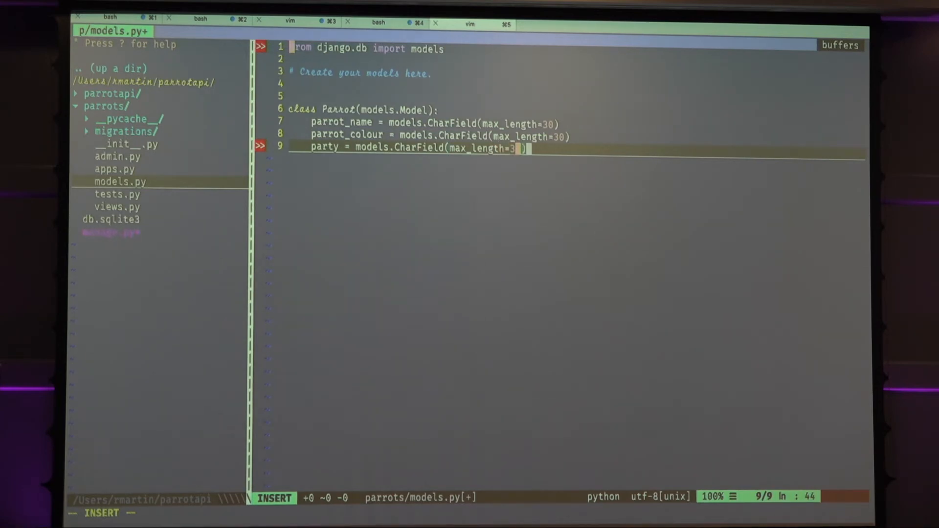
key(Escape)
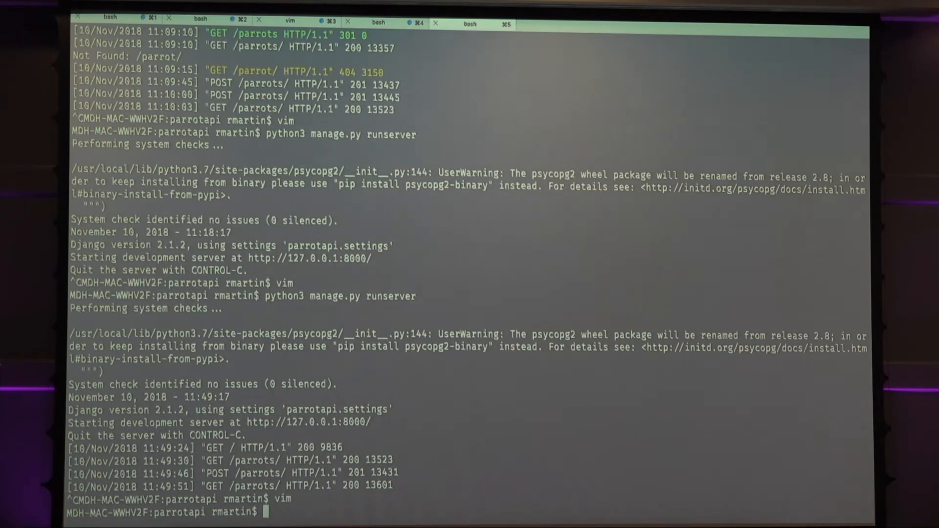
Run makemigrations, choosing option 1 with None as the one-off default for the party field.
text(python3 manage.py makesuperuser)
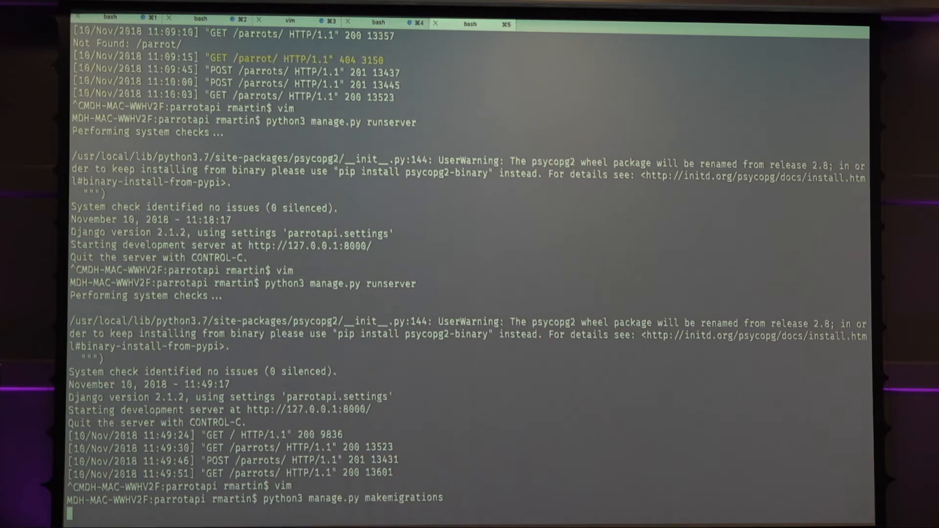
key(enter)
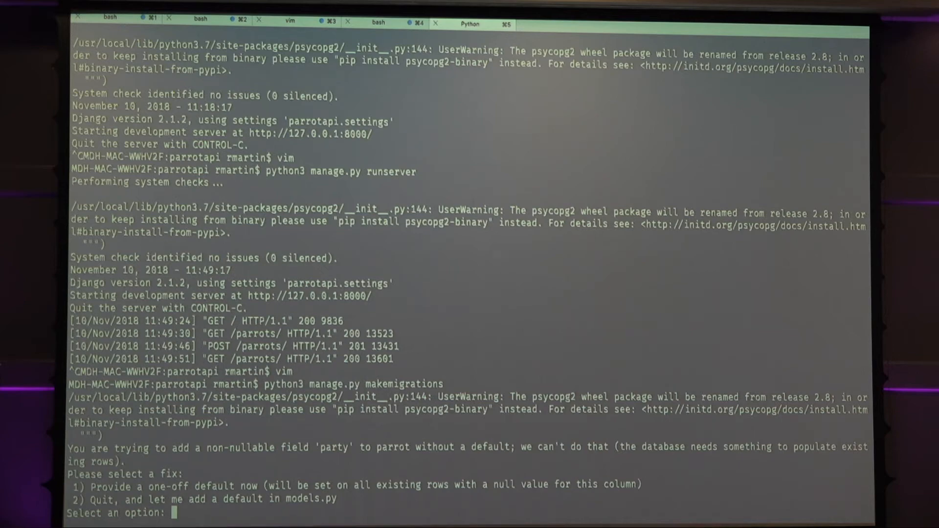
text(1)
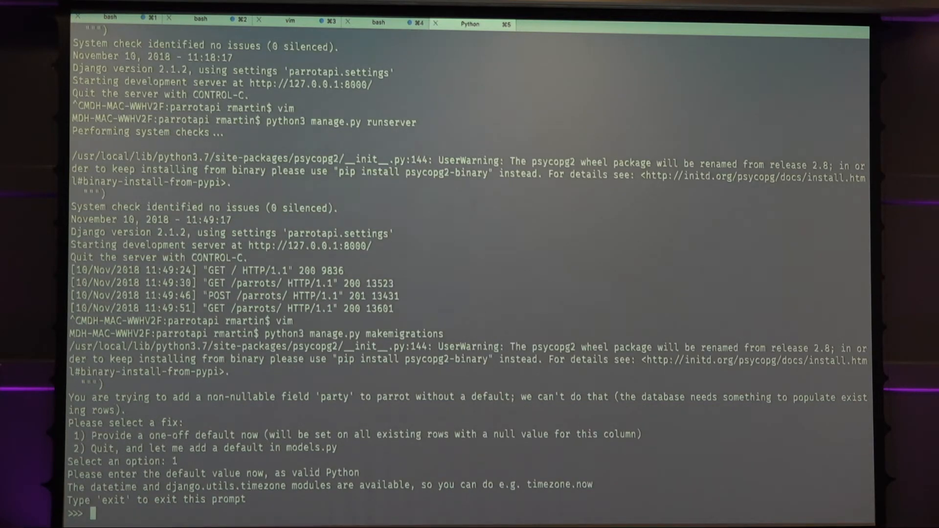
text(t)
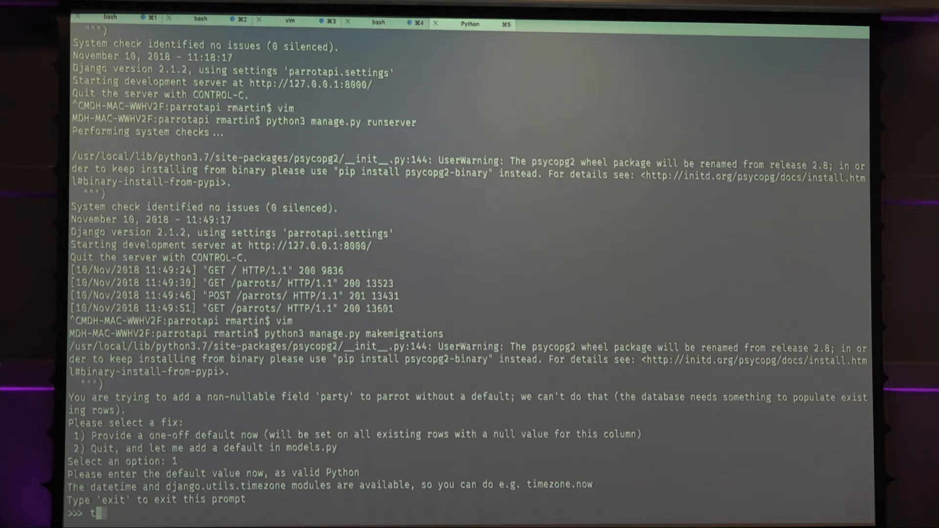
key(Backspace)
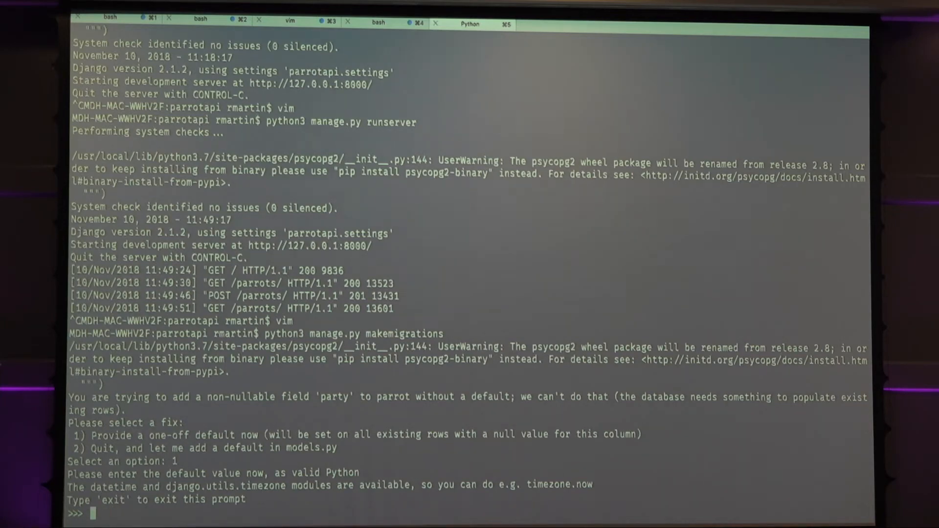
text(None)
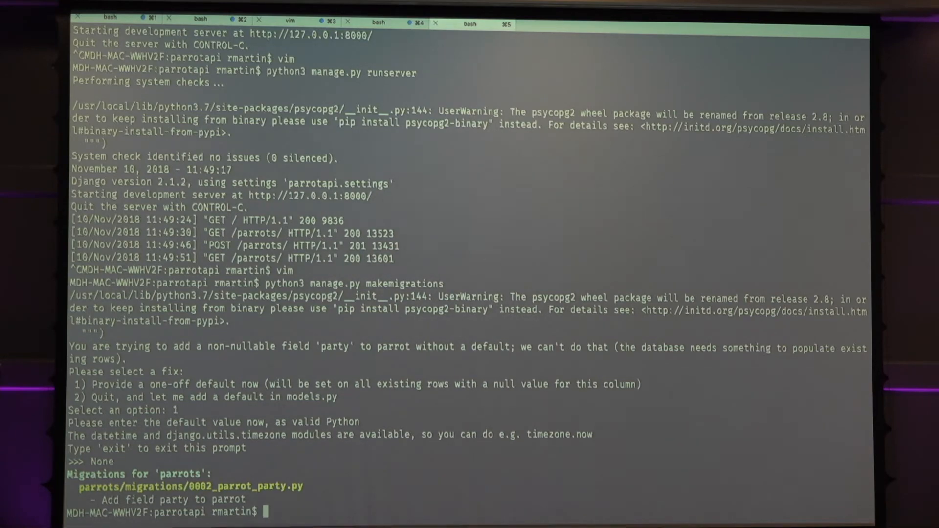
Reopen Vim on urls.py and prepare the python3 manage.py migrate command.
text(vim)
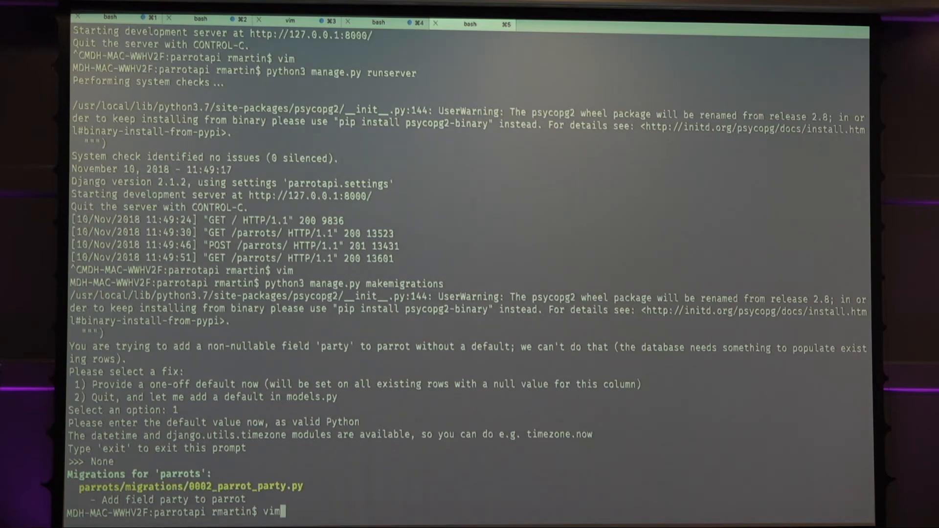
text(python3 manage.py migrate)
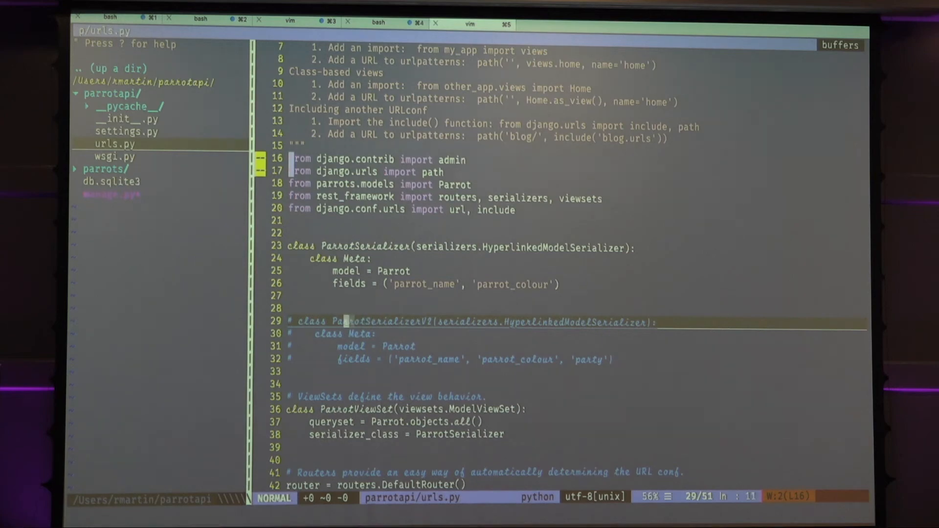
Uncomment ParrotSerializerV2 and write get_version(self) returning ParrotSerializer when the request is 'v1'.
key(i)
text(def get_version)
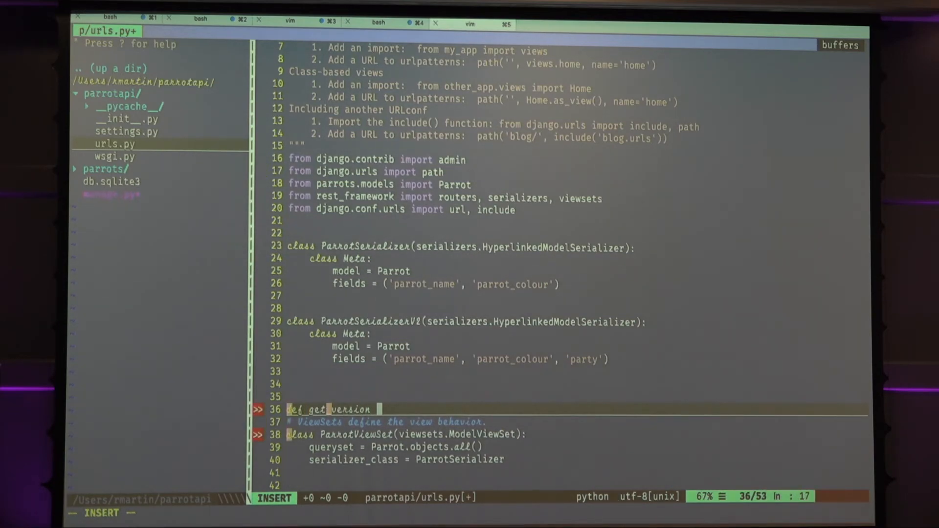
text((self_))
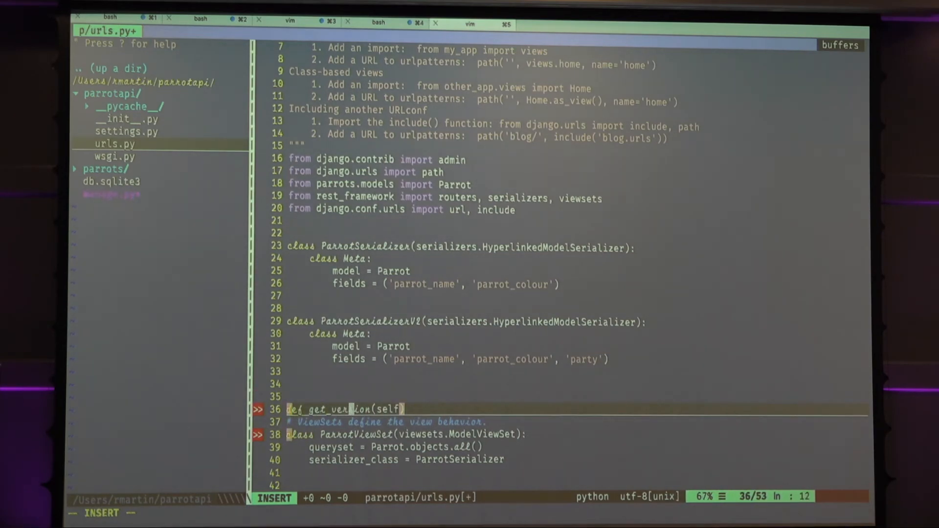
text(:)
key(Return)
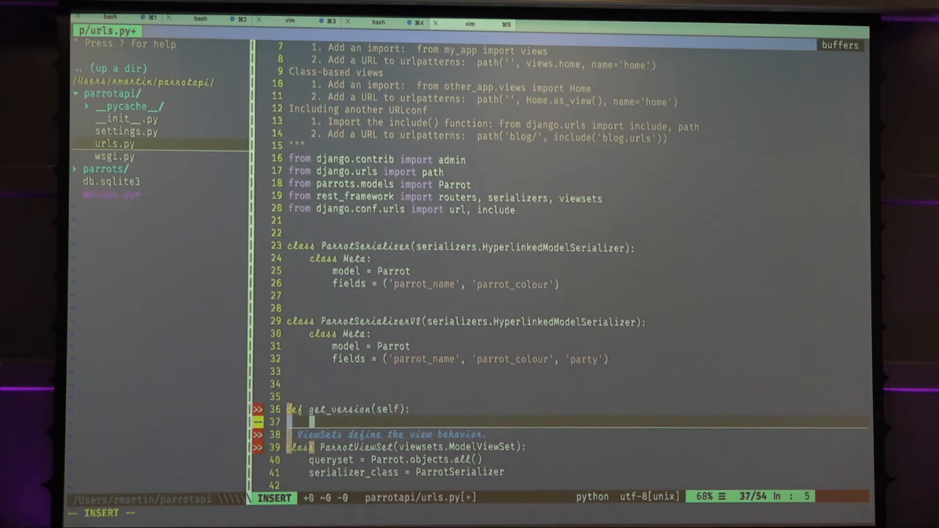
text(if re)
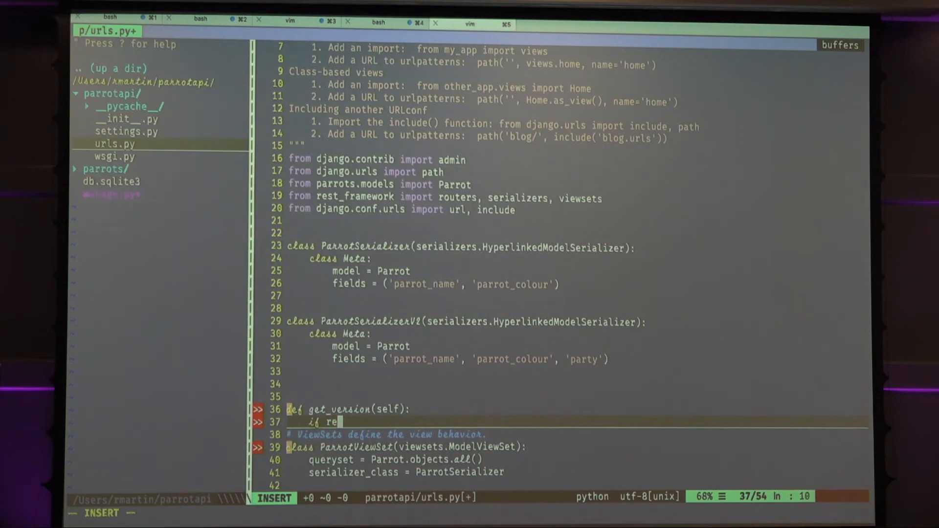
text(self.)
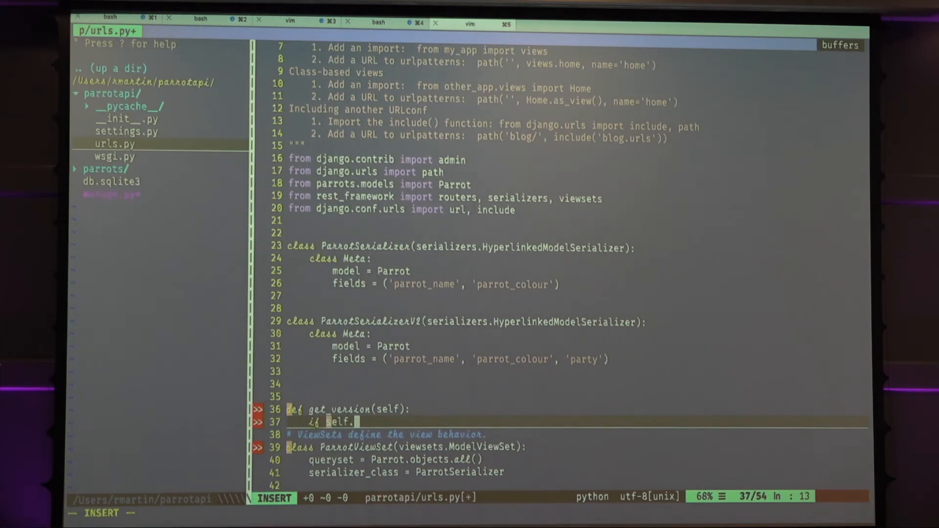
text(reu)
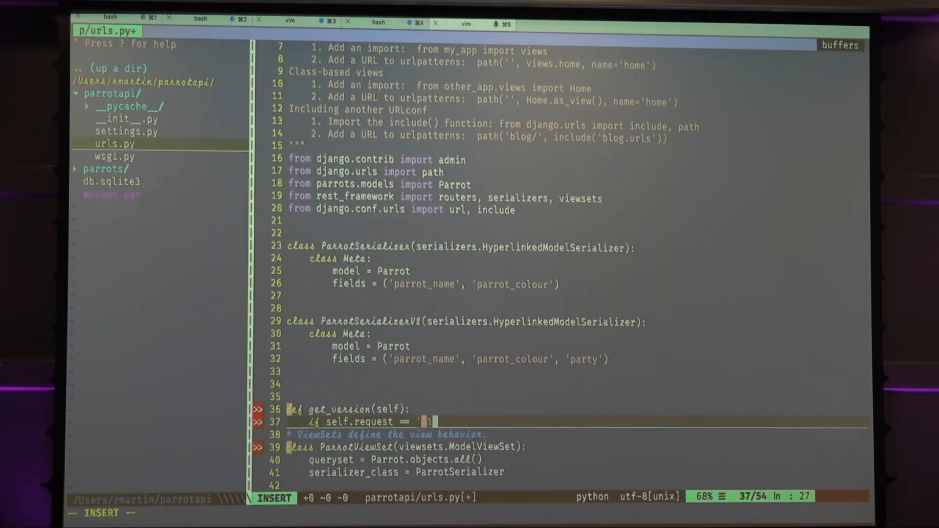
text(v1)
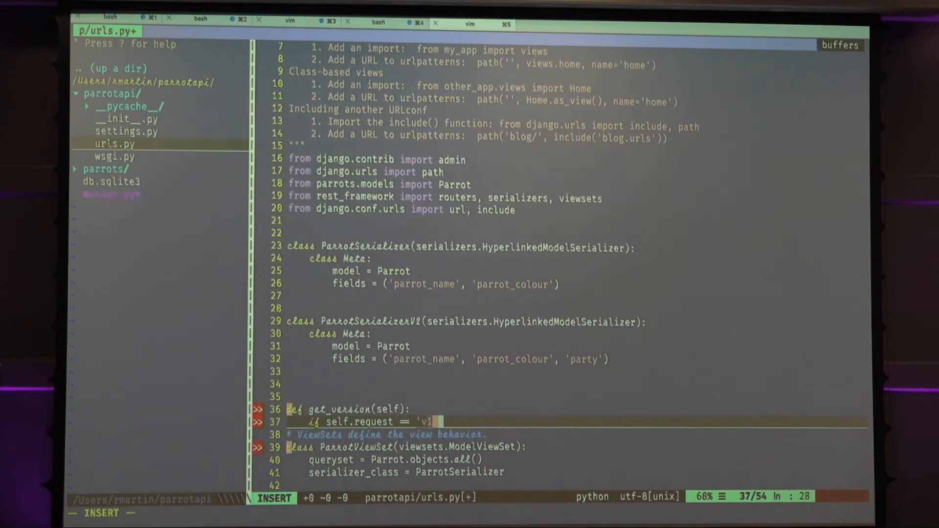
key(Backspace)
text(r)
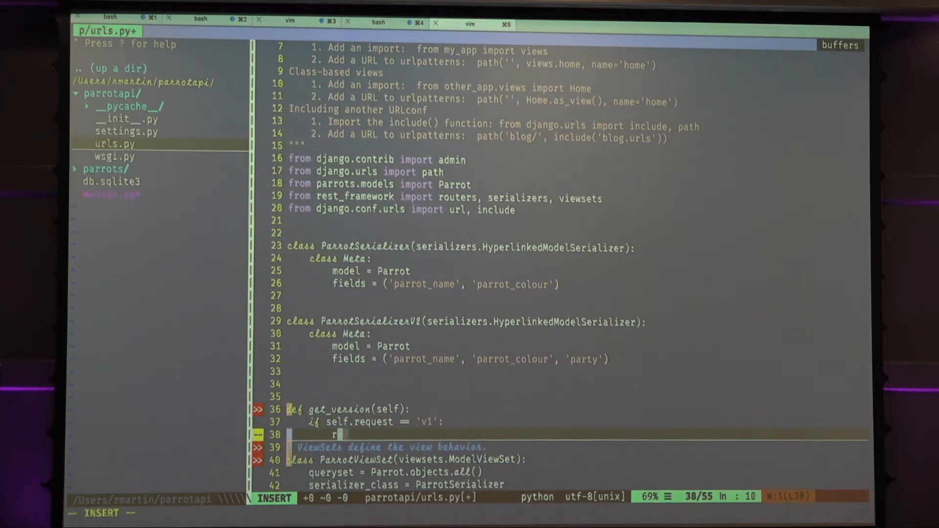
text(eturn ParrotSeriza)
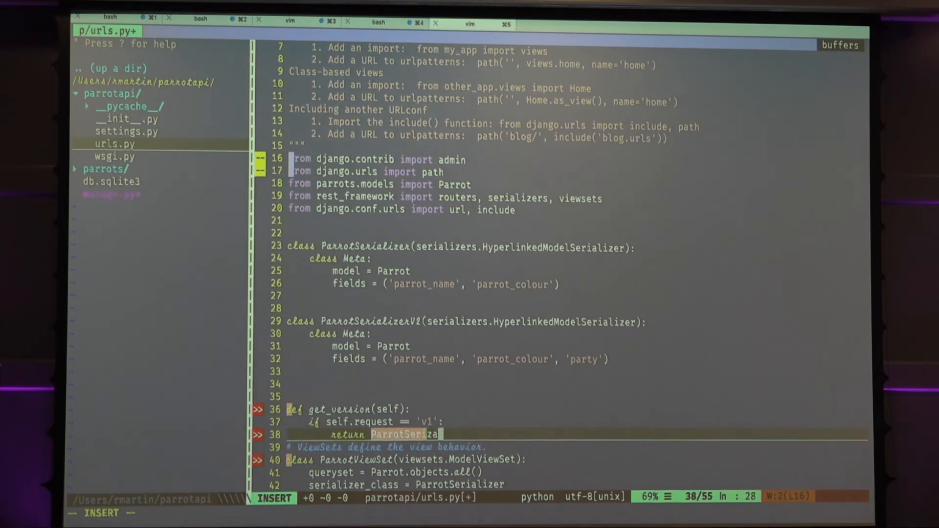
text(lizer)
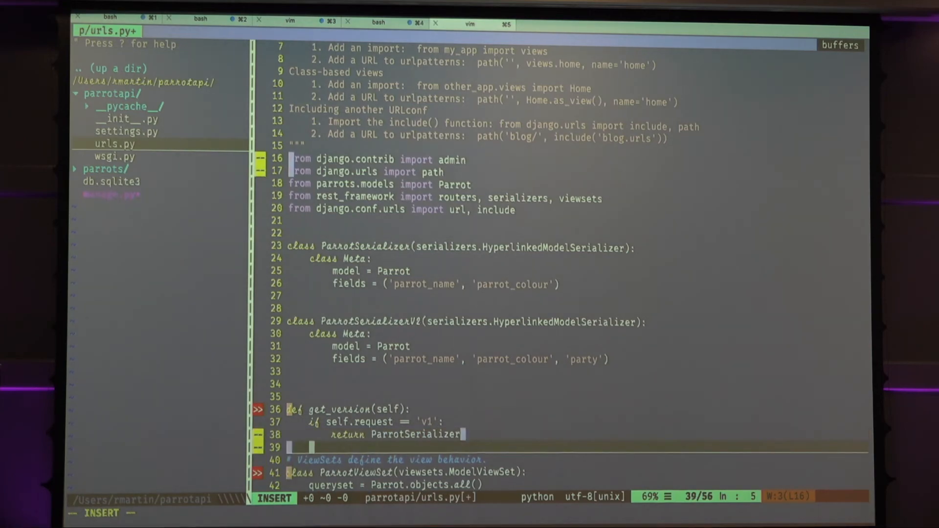
Start an else-if branch for 'v2' requests returning ParrotSerializerV2.
text(else if)
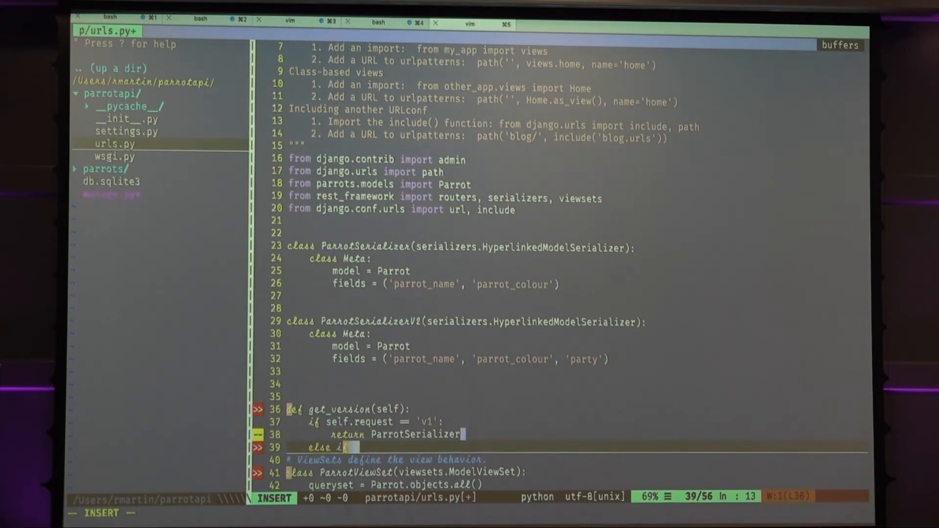
text(self.request ==)
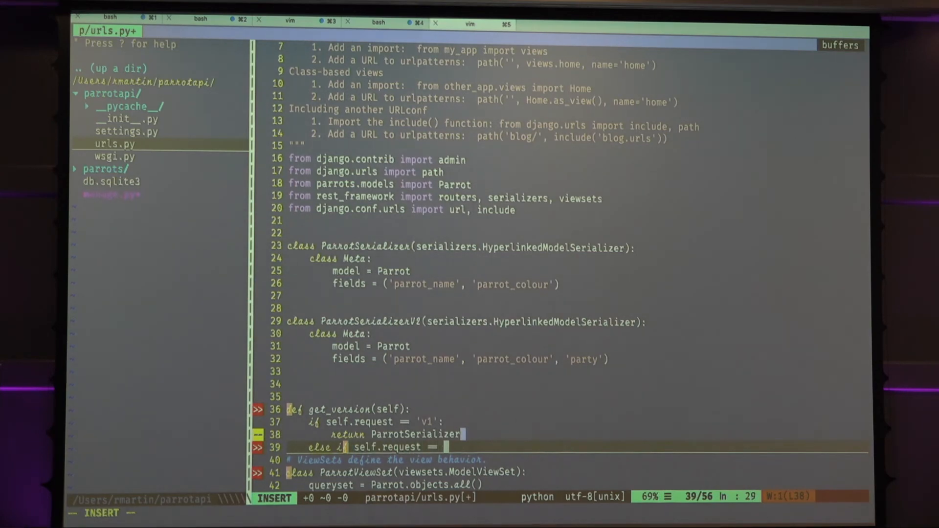
text('v2':)
text(r)
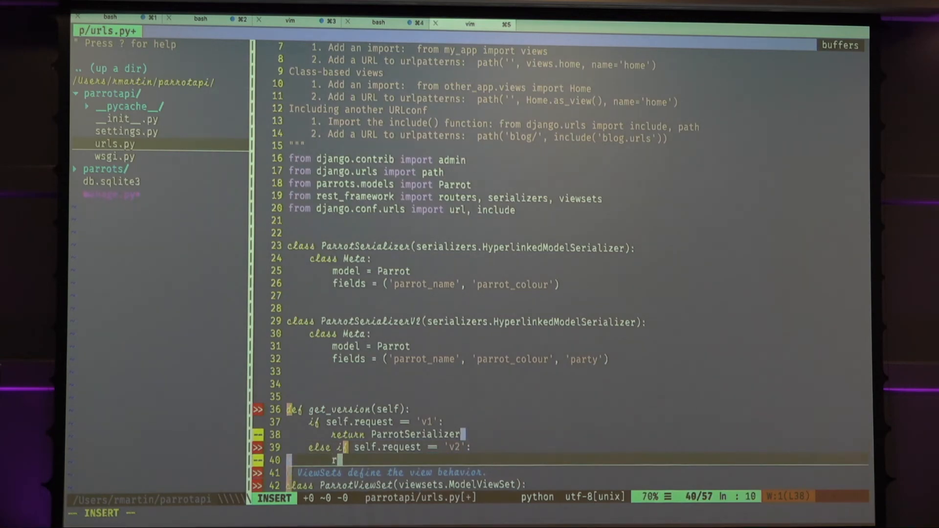
text(eturn)
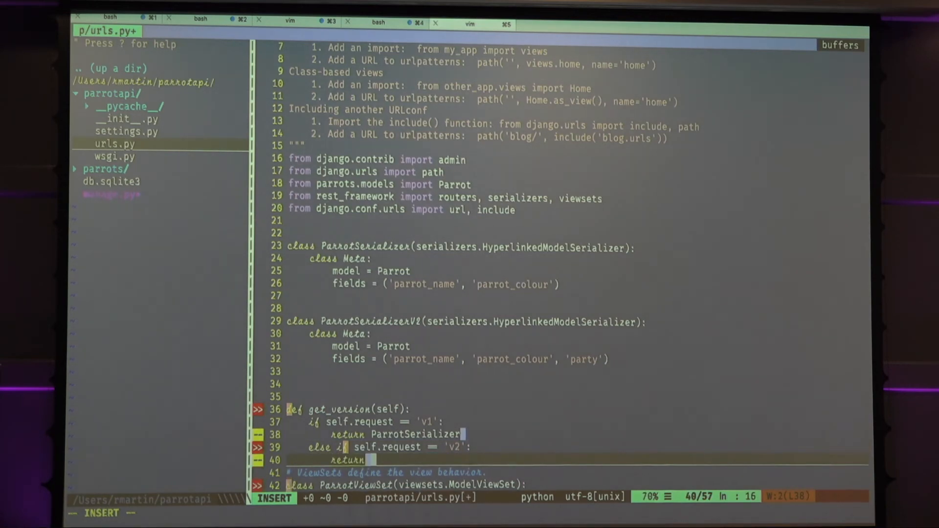
text(Parrot)
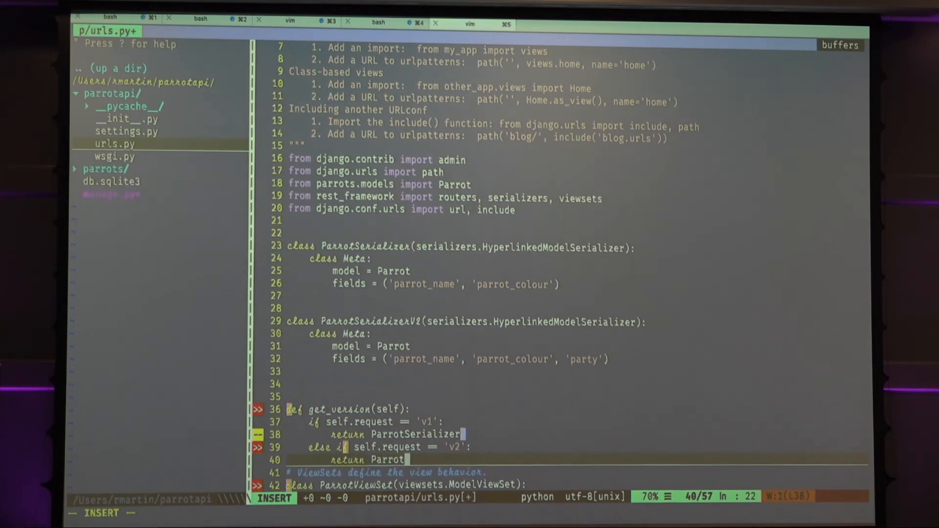
text(Serai)
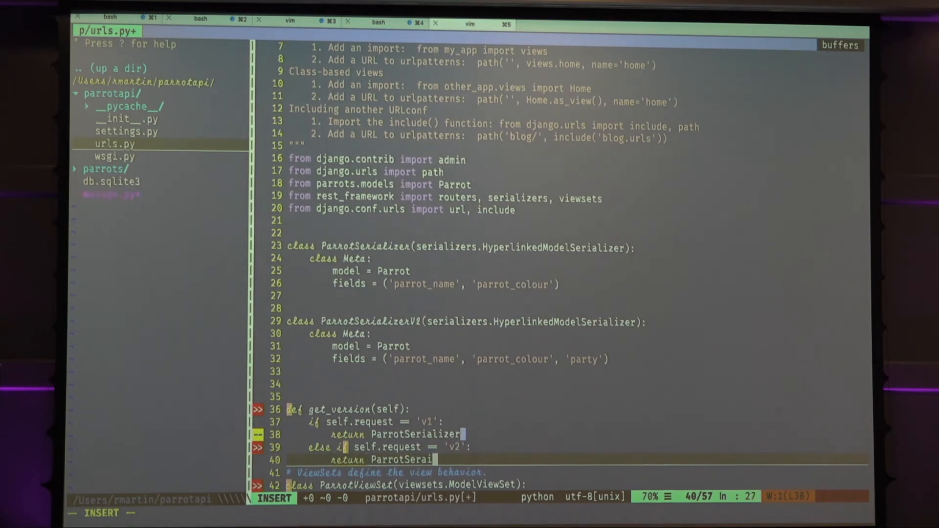
key(BackSpace)
text(ializerV2)
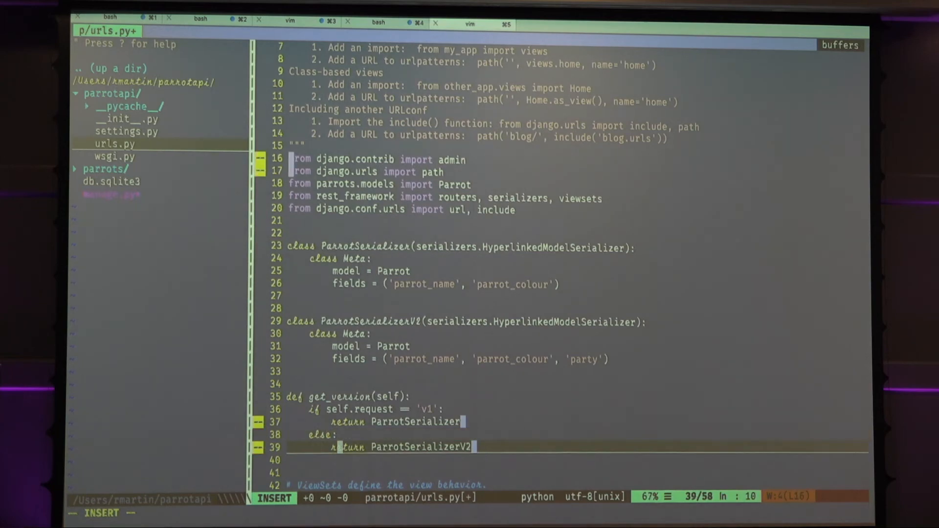
Move down in urls.py to the urlpatterns list with the router and api-auth entries.
scroll(down, 3)
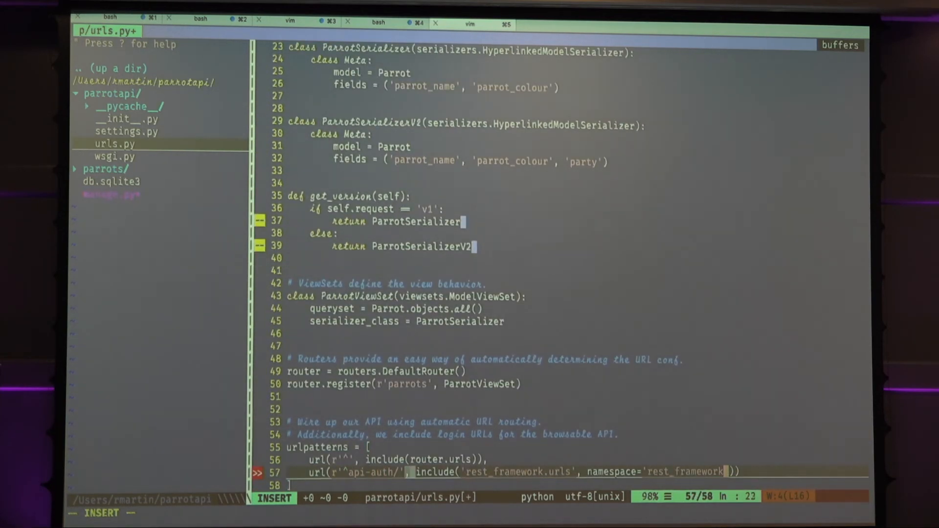
Add a url(r'^parrots/', include('url', ...)) entry to urlpatterns.
key(Return)
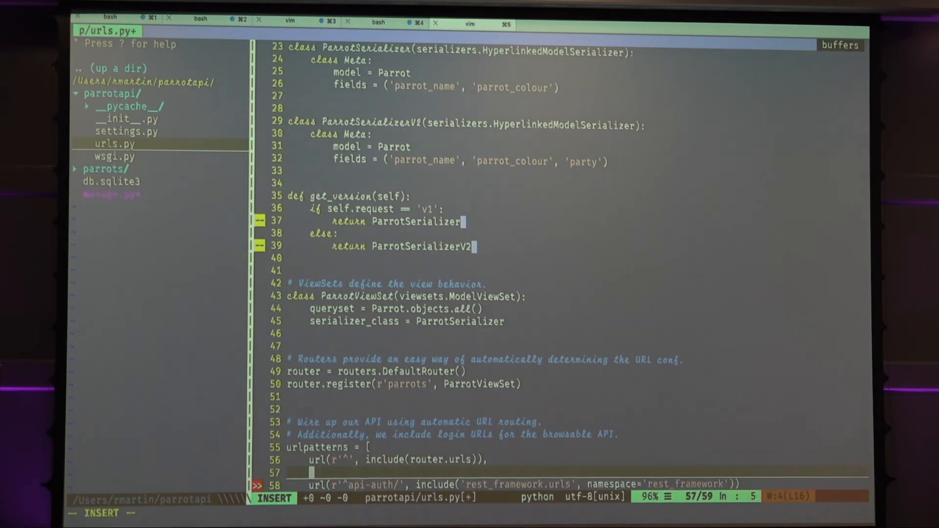
text(url()
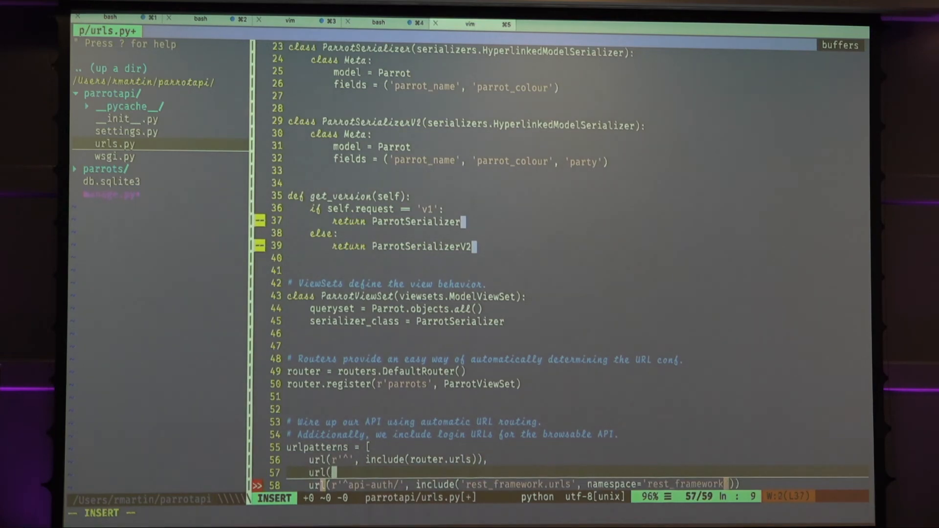
text(r'^)
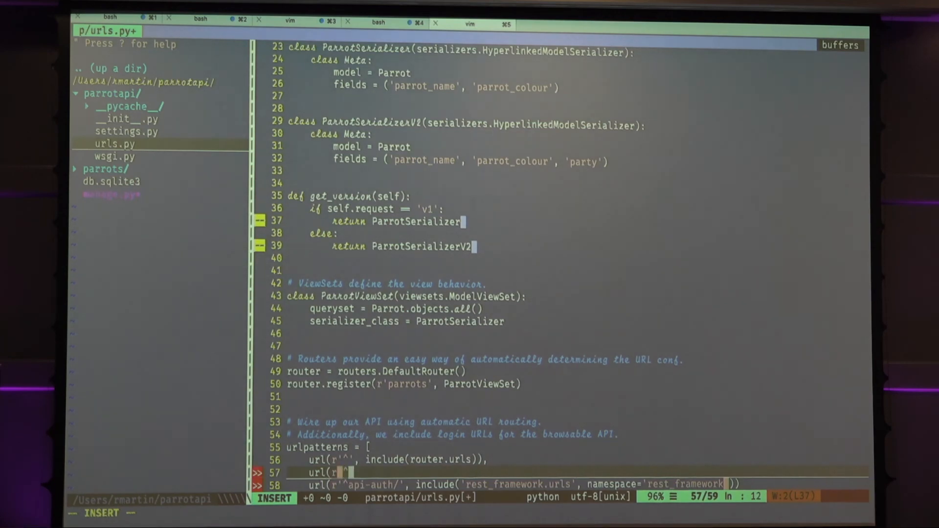
text(arrot)
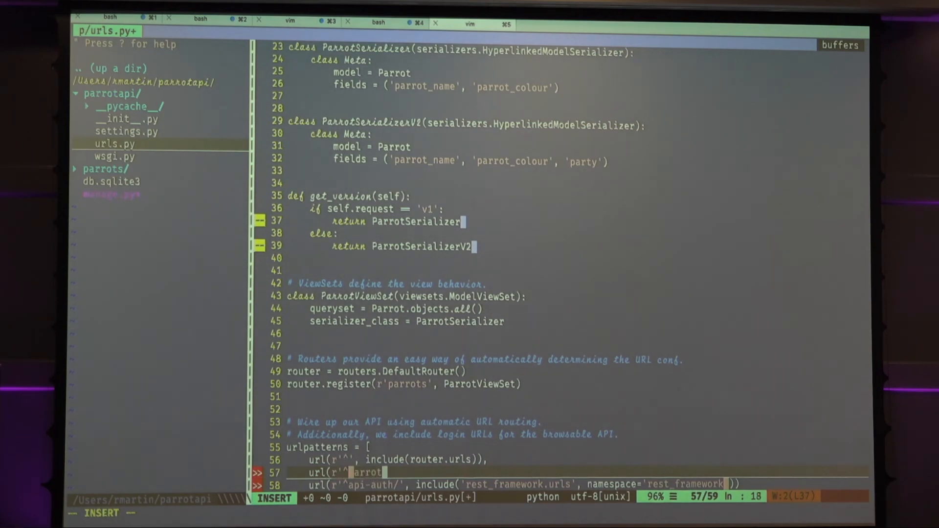
text(/', include)
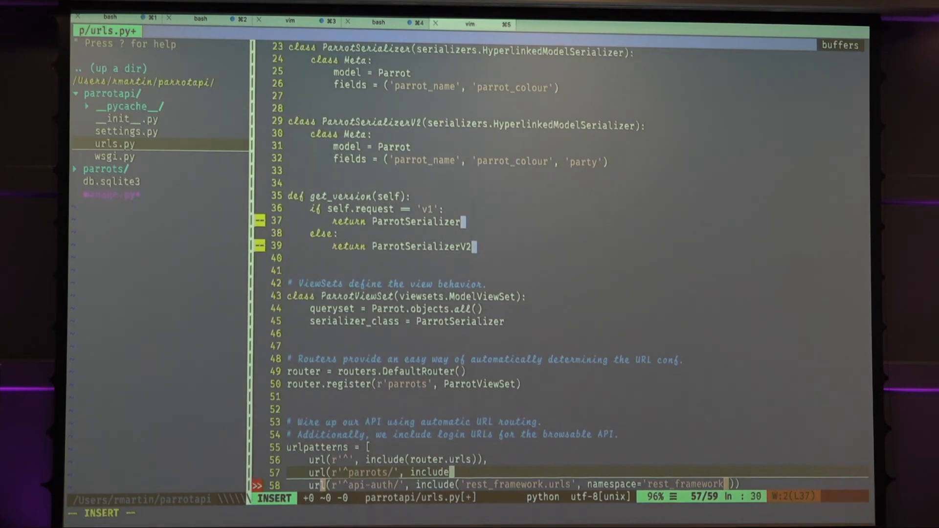
text(('res)
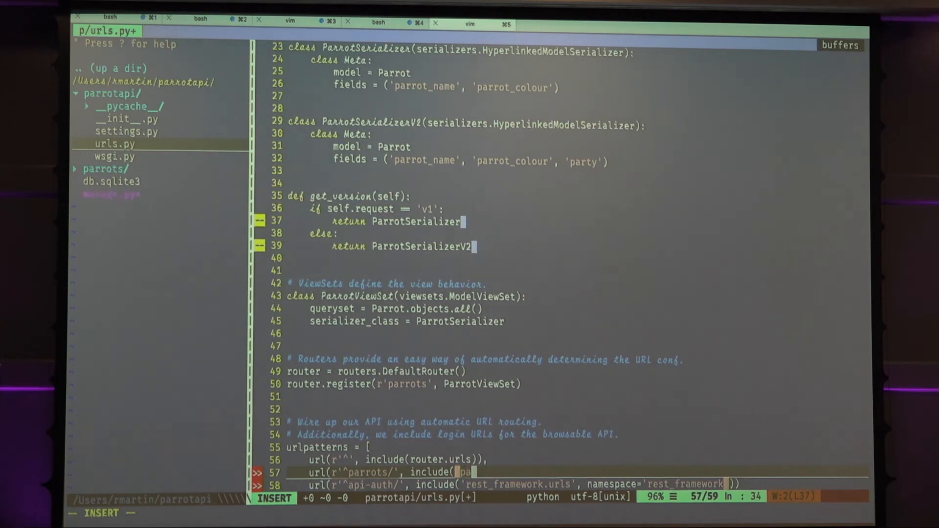
key(BackSpace)
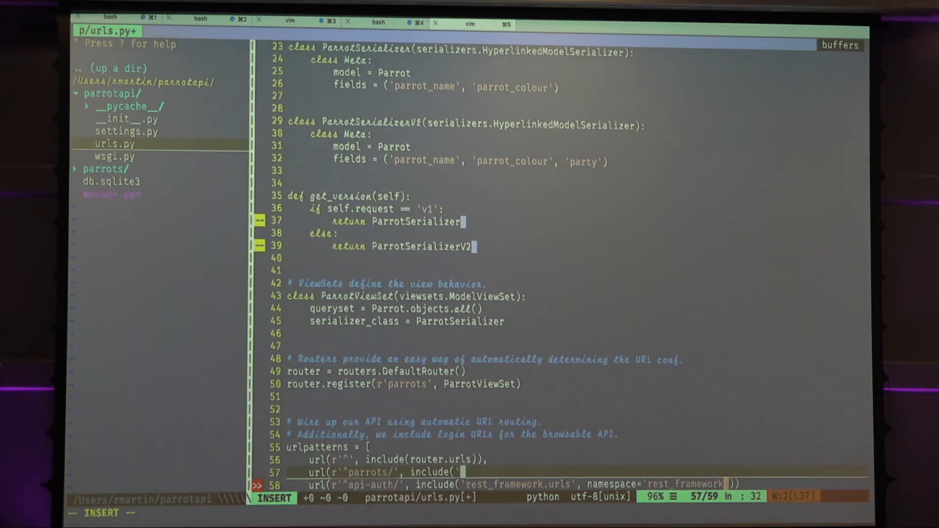
text(ur)
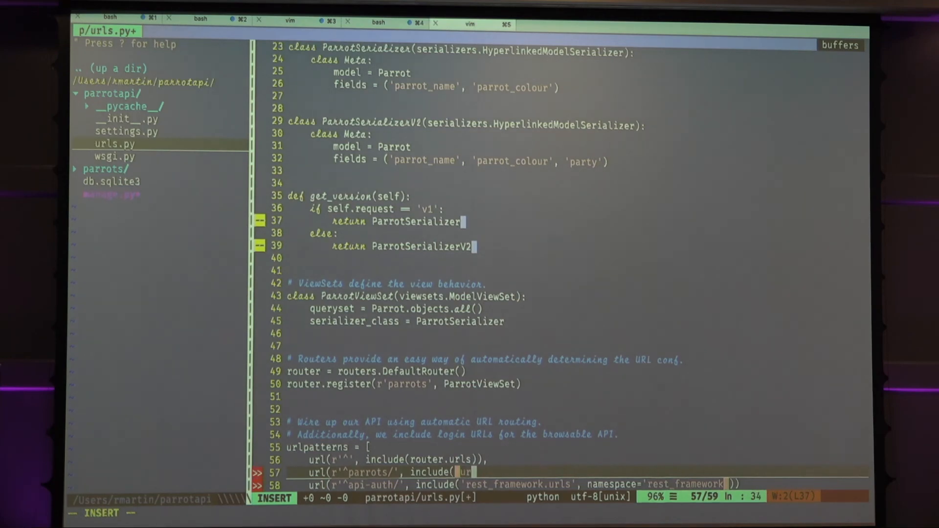
text('url',)
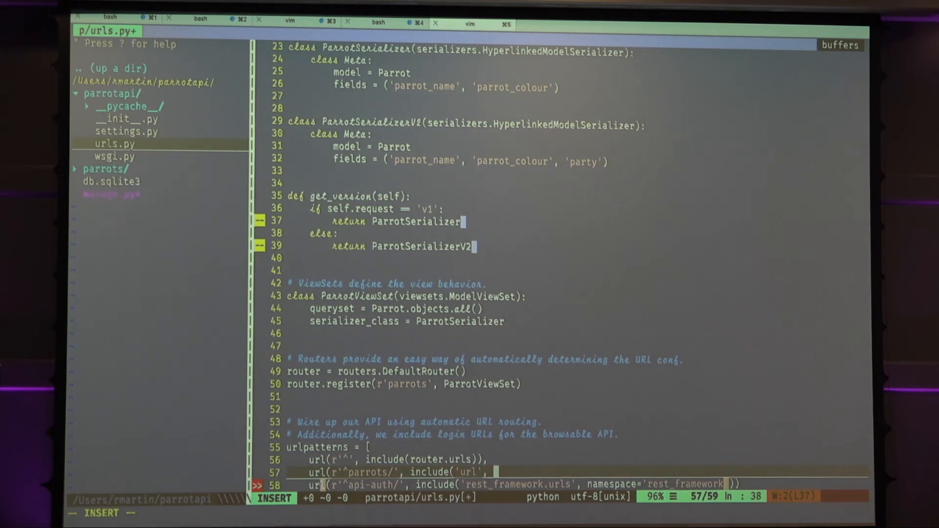
Give the parrots include namespace='v1' and save urls.py.
text(namespace=)
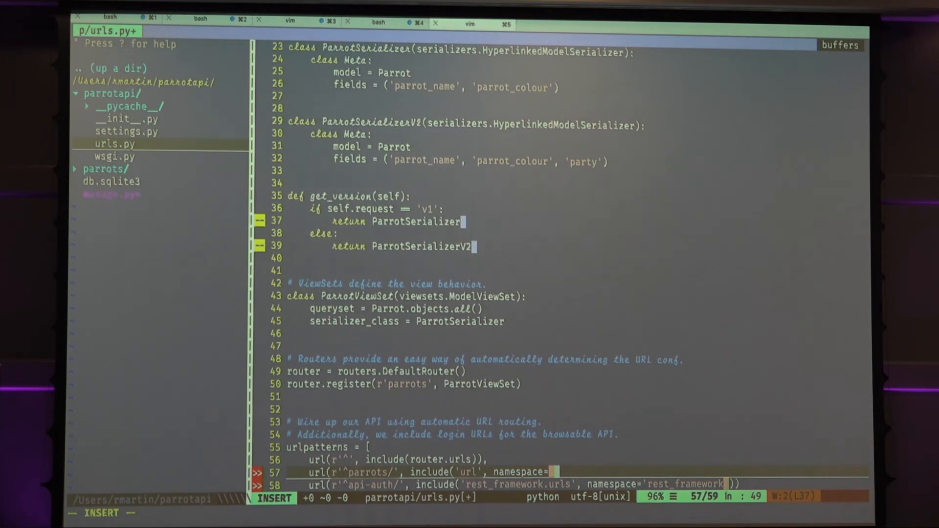
text("v"')
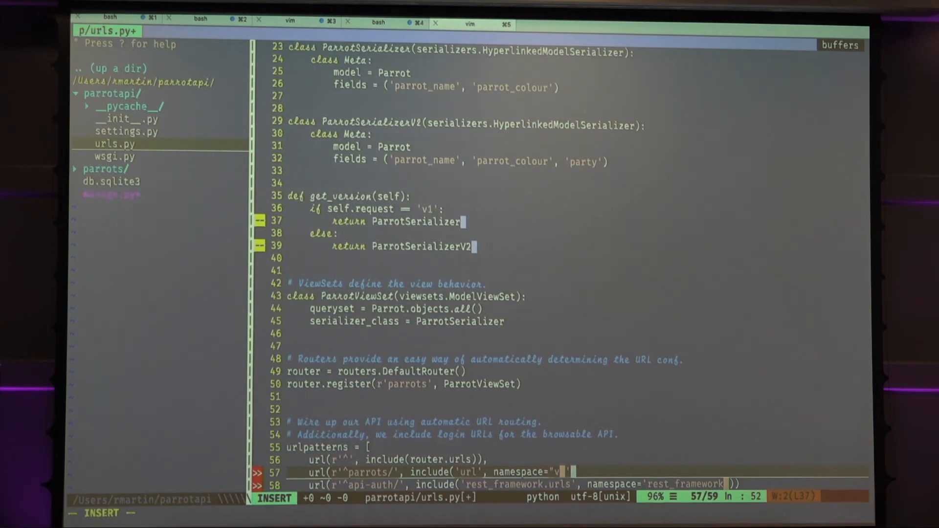
text(2)
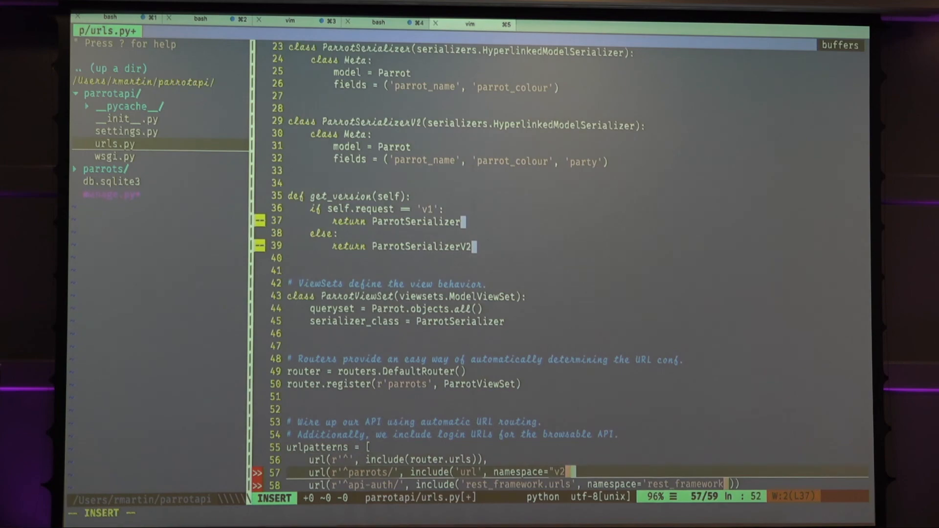
key(BackSpace)
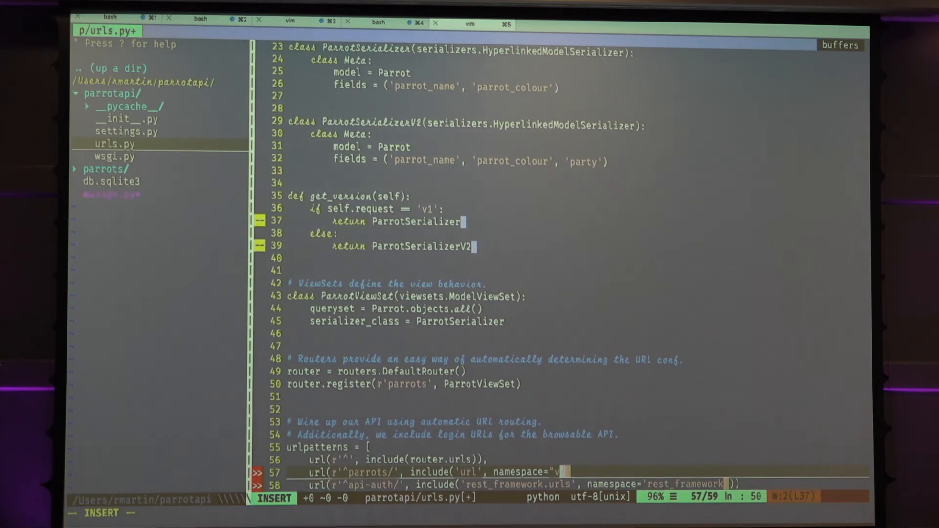
text(1)
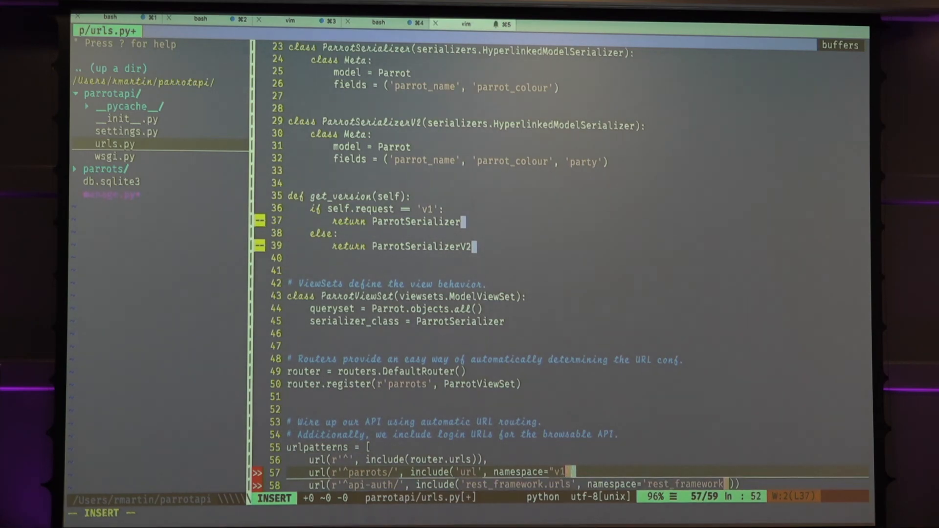
text(')))
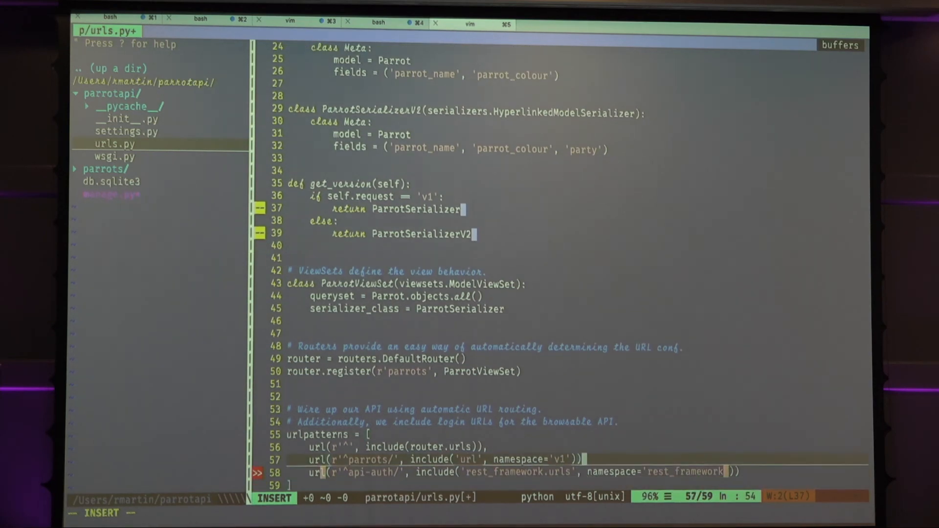
key(Escape)
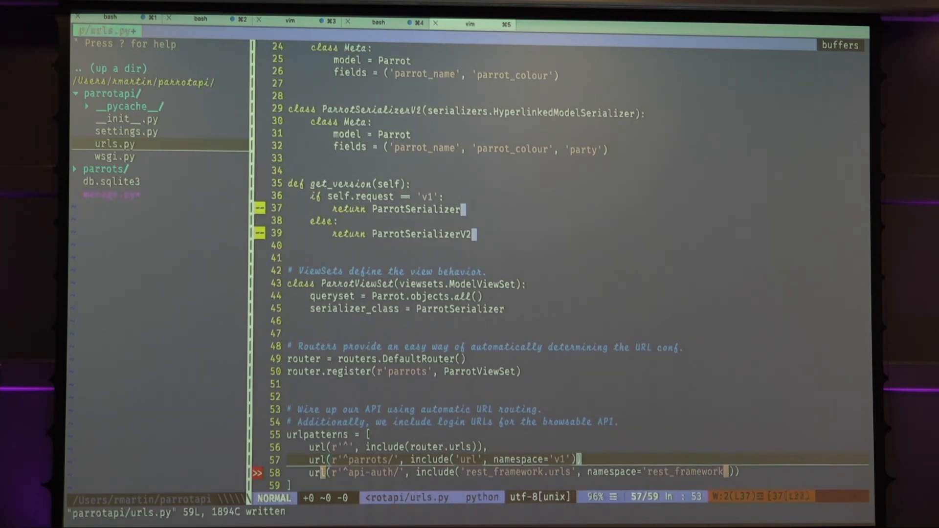